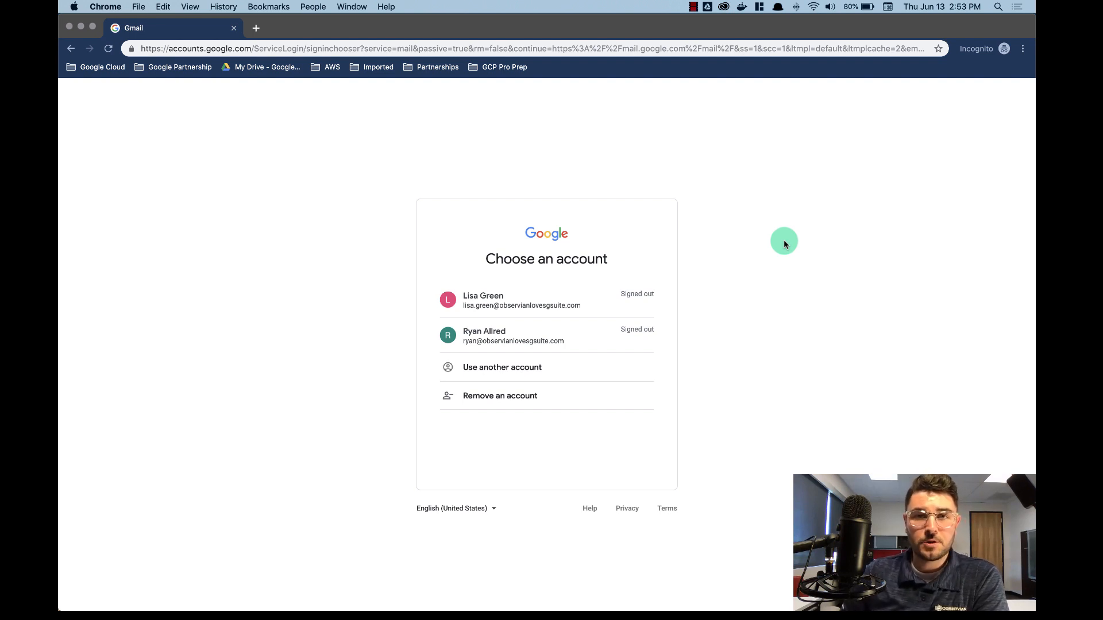
mouse_move(622, 272)
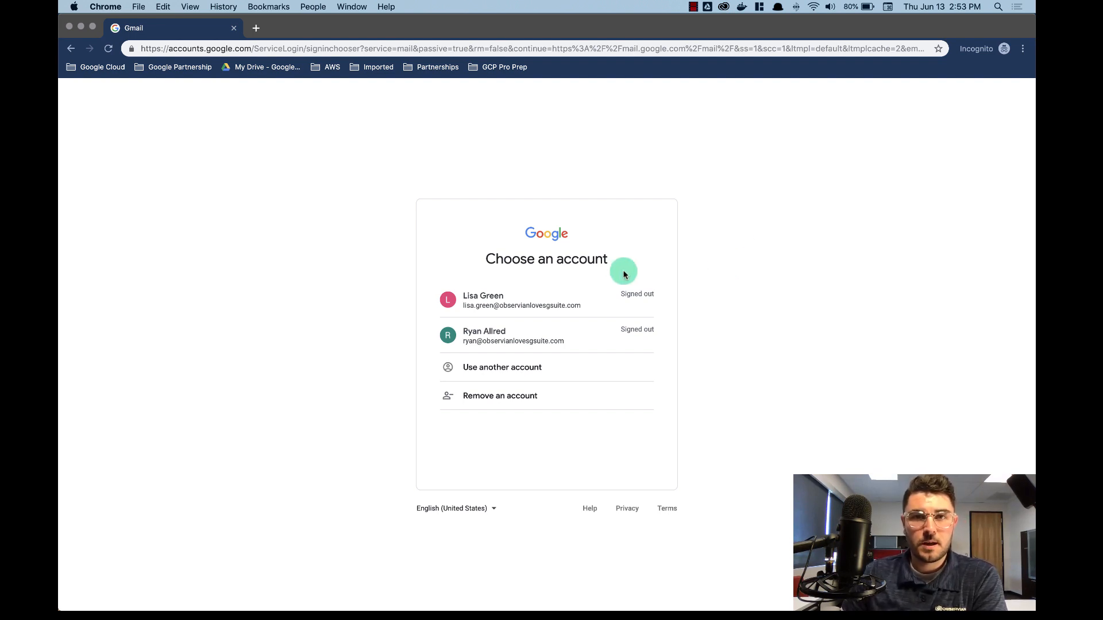
mouse_move(542, 300)
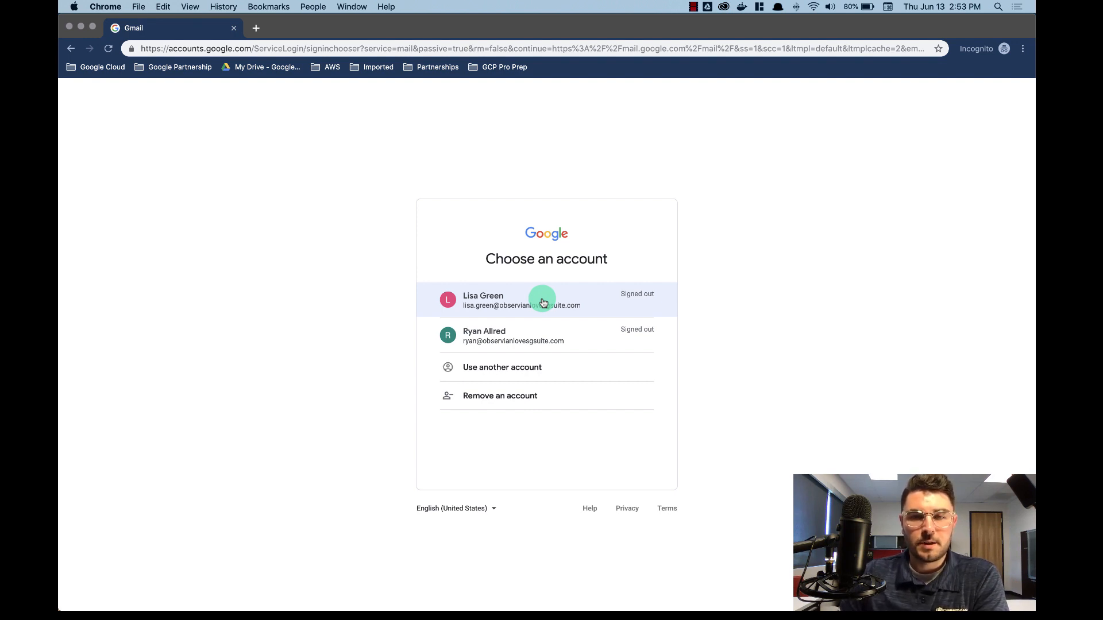
Sign in with the first listed account and its password to reach its Gmail inbox.
click(542, 300)
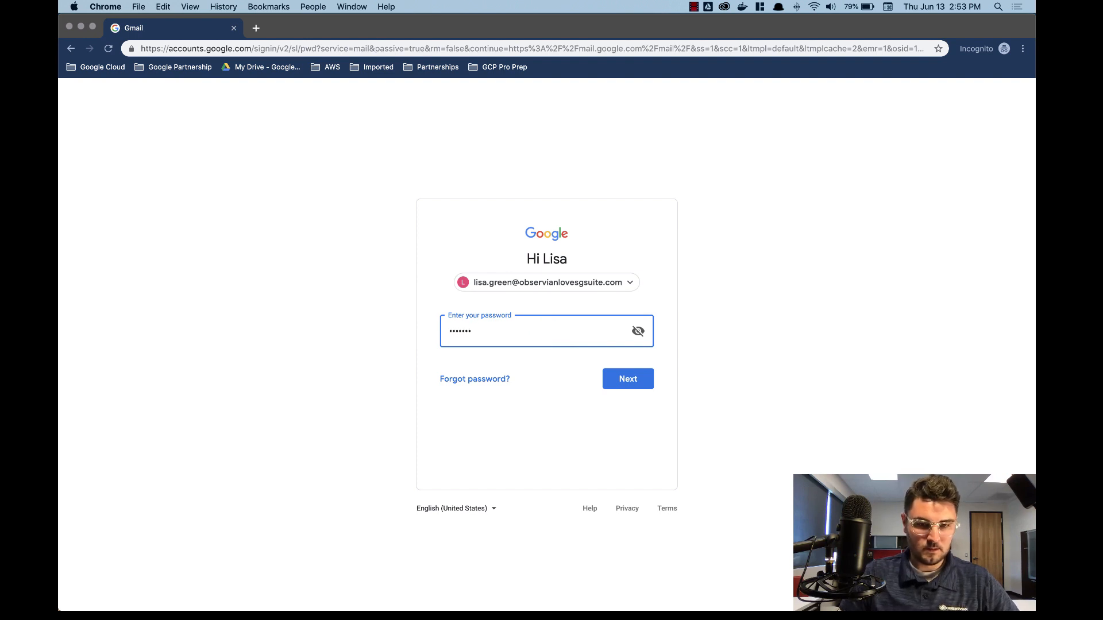
click(627, 379)
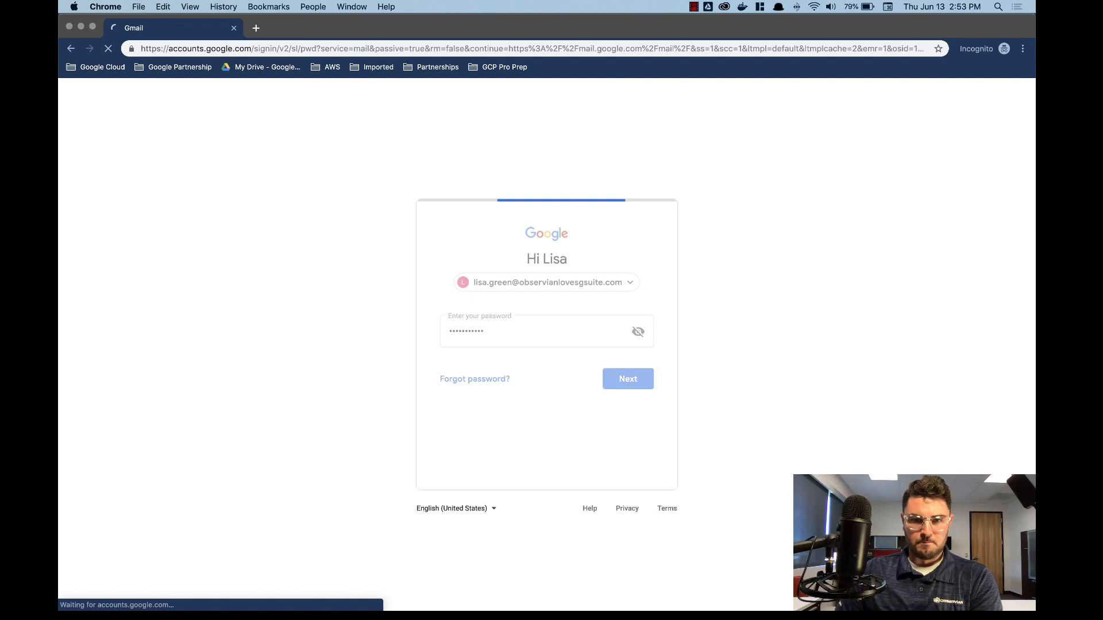
click(627, 379)
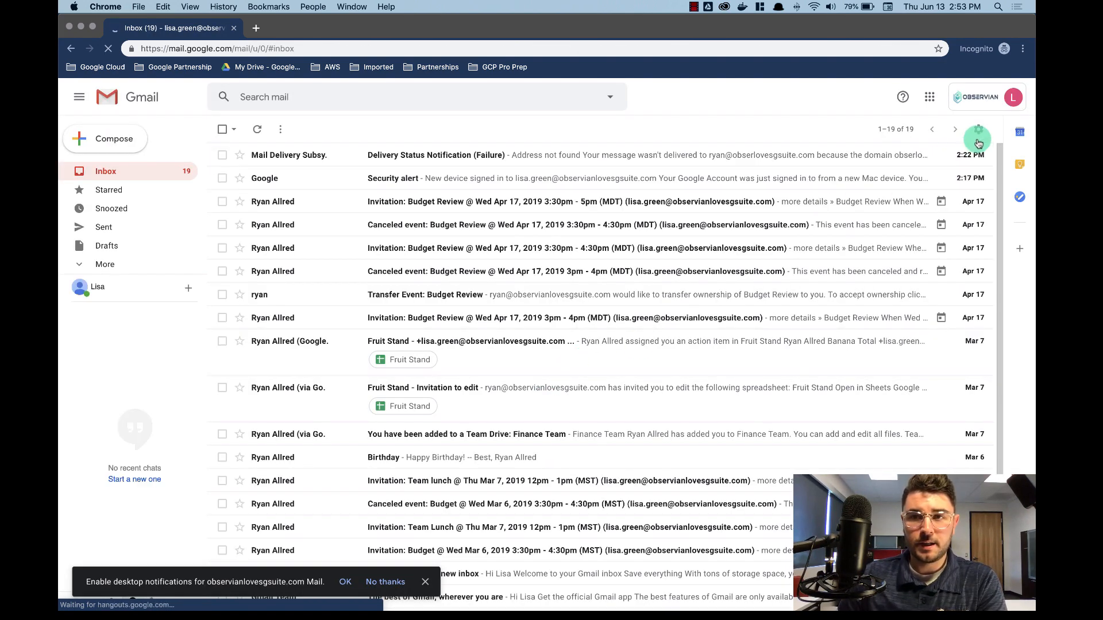
Enable IMAP access in Gmail's Forwarding and POP/IMAP settings.
click(977, 129)
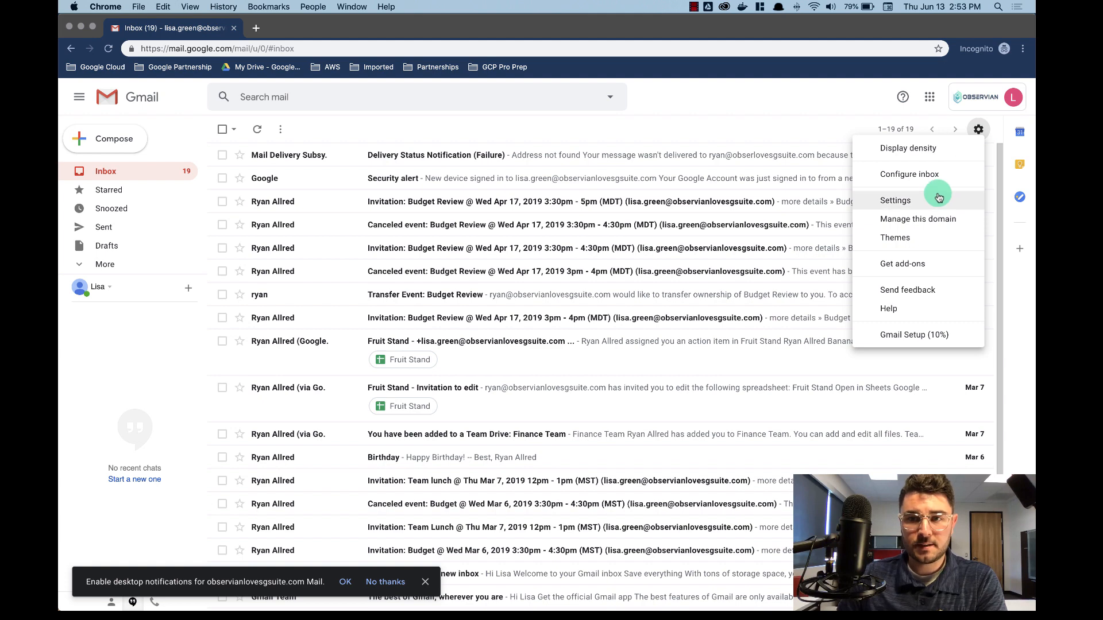
click(895, 200)
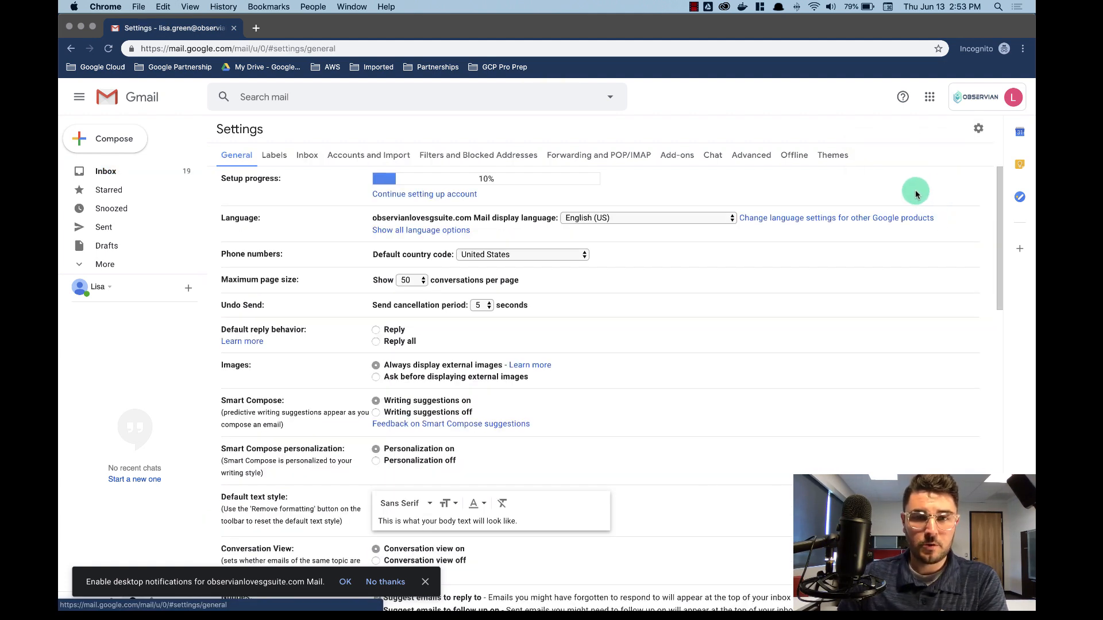
mouse_move(621, 157)
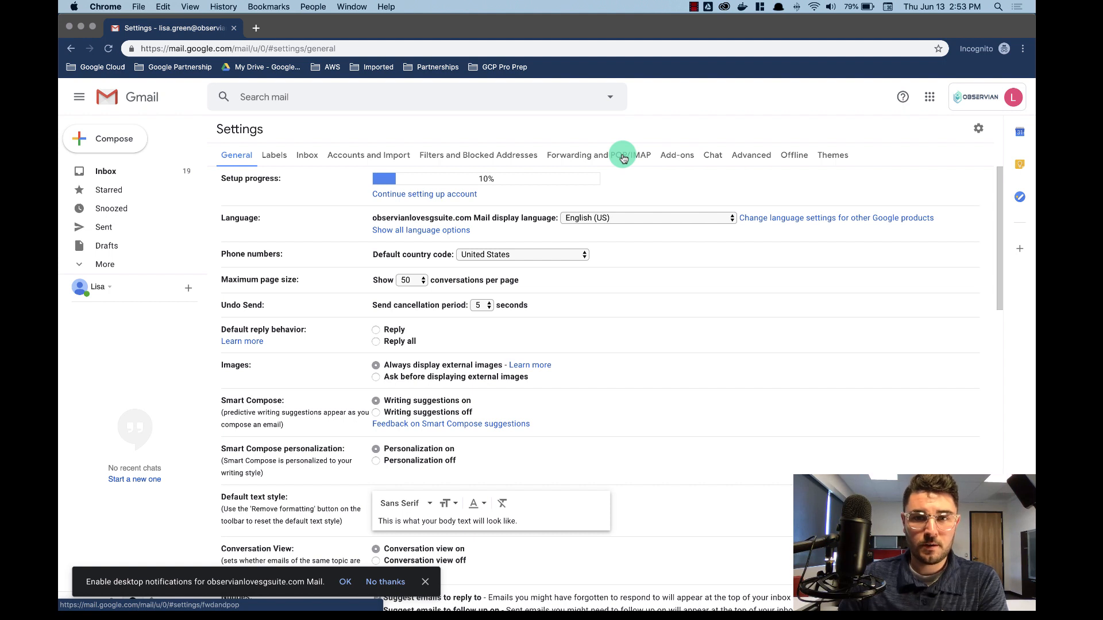
click(598, 155)
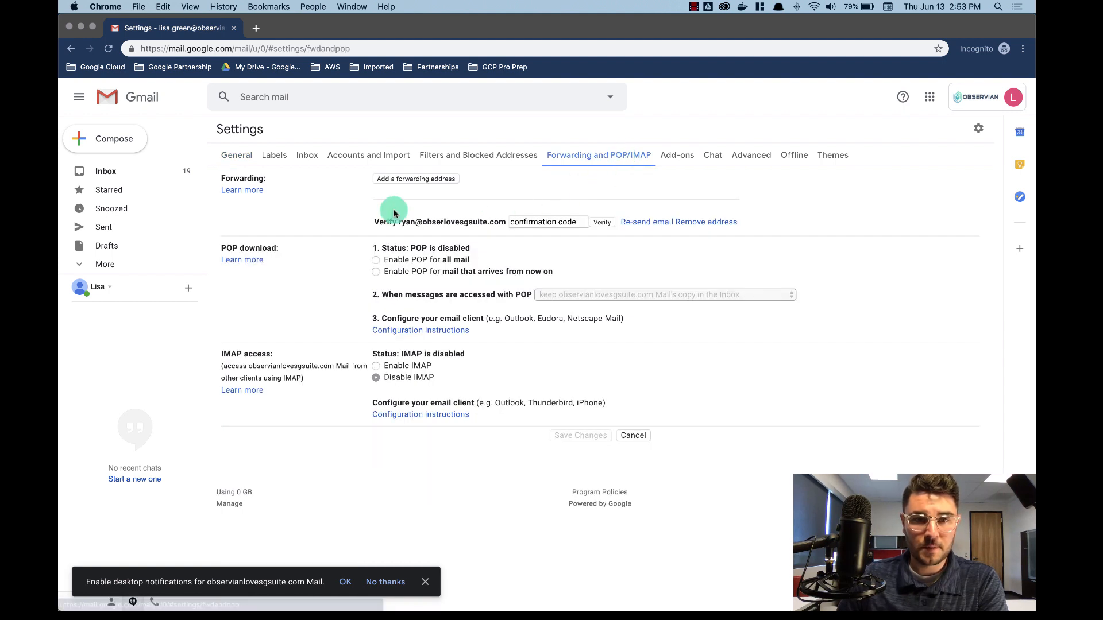
mouse_move(421, 225)
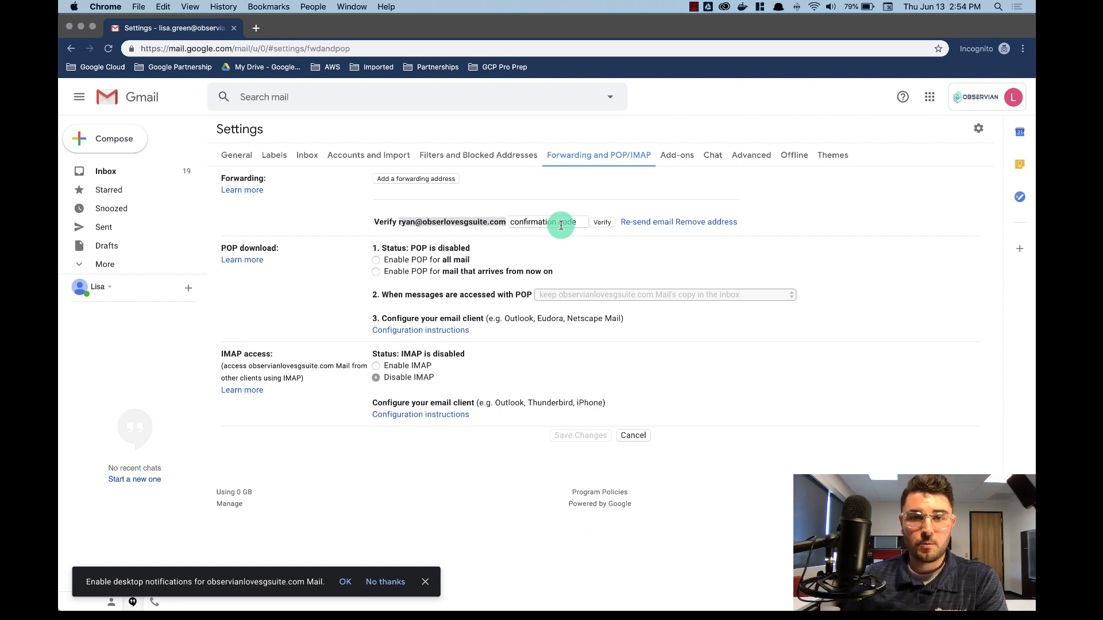
mouse_move(436, 371)
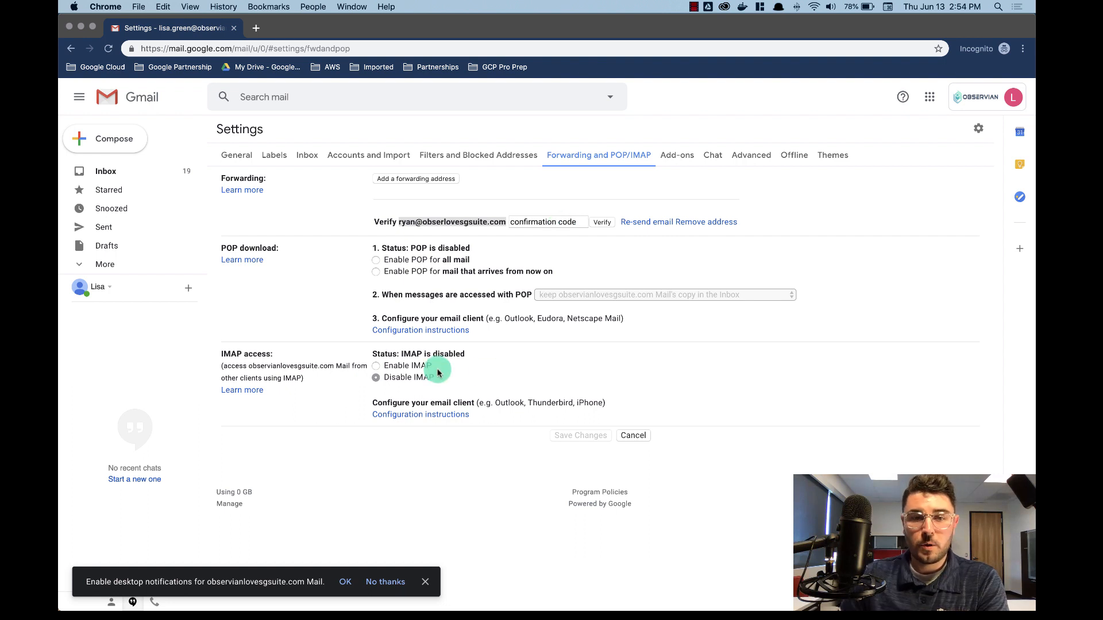
click(376, 366)
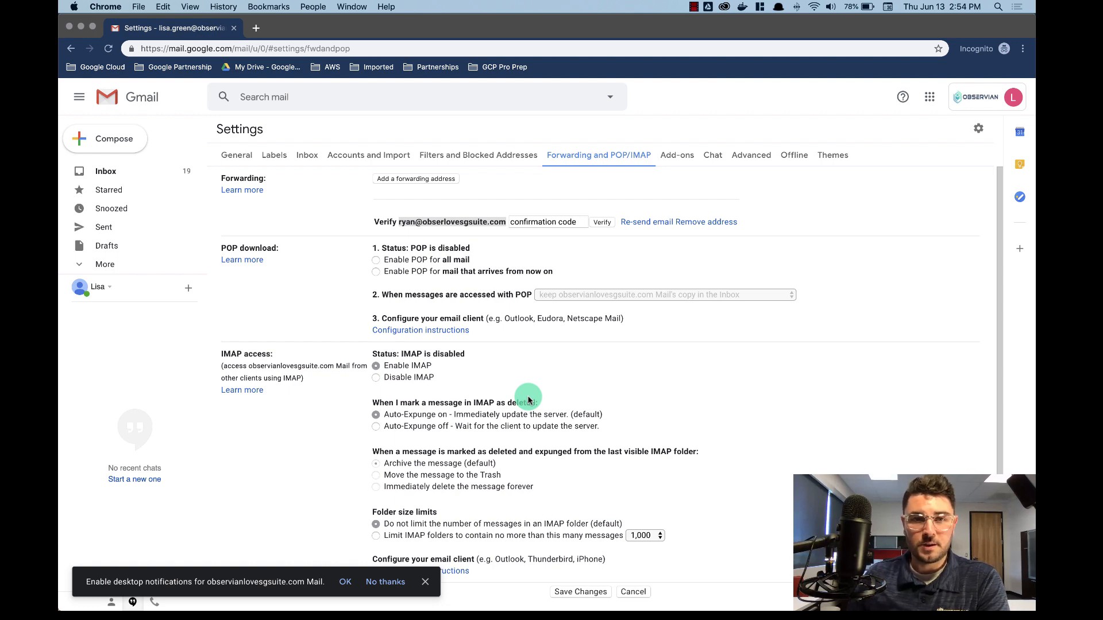
mouse_move(579, 592)
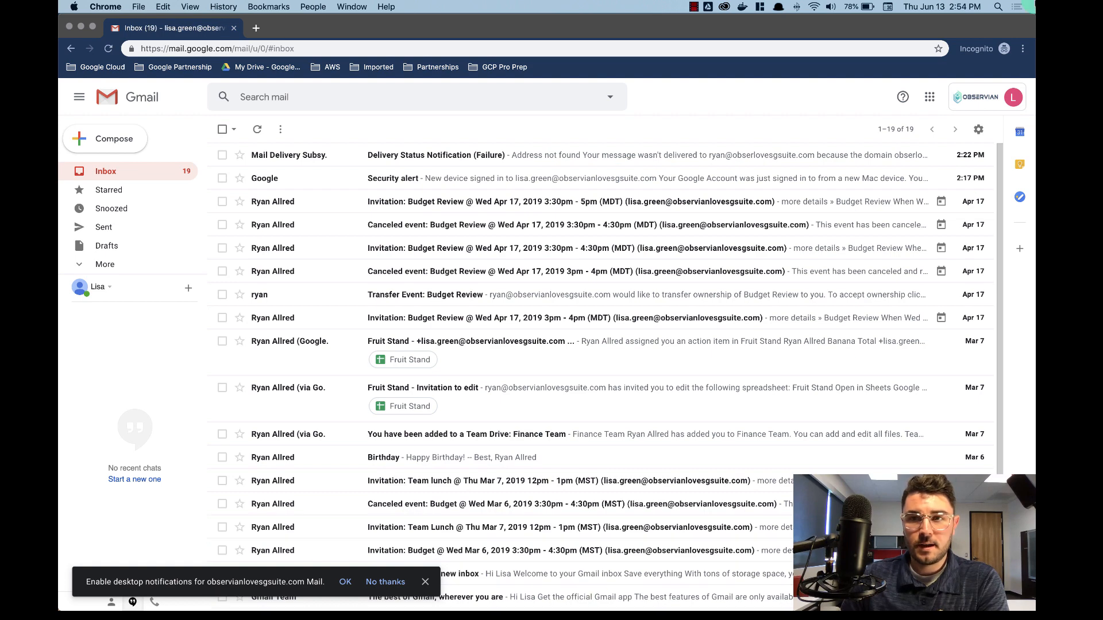
Sign out, then sign in with the second listed account and its password.
click(1012, 97)
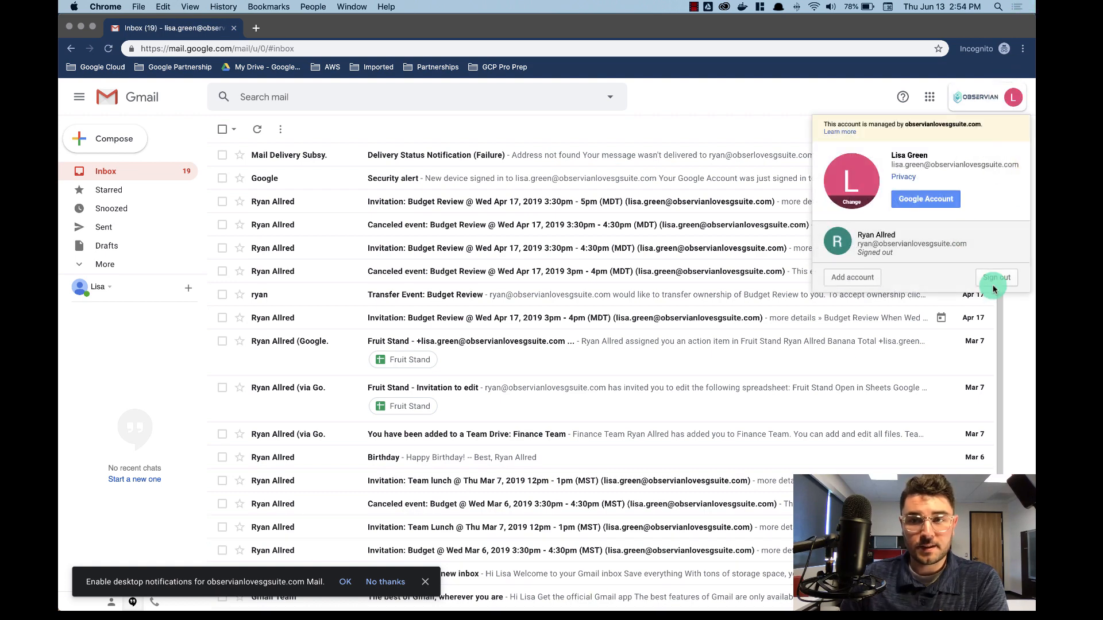
click(995, 277)
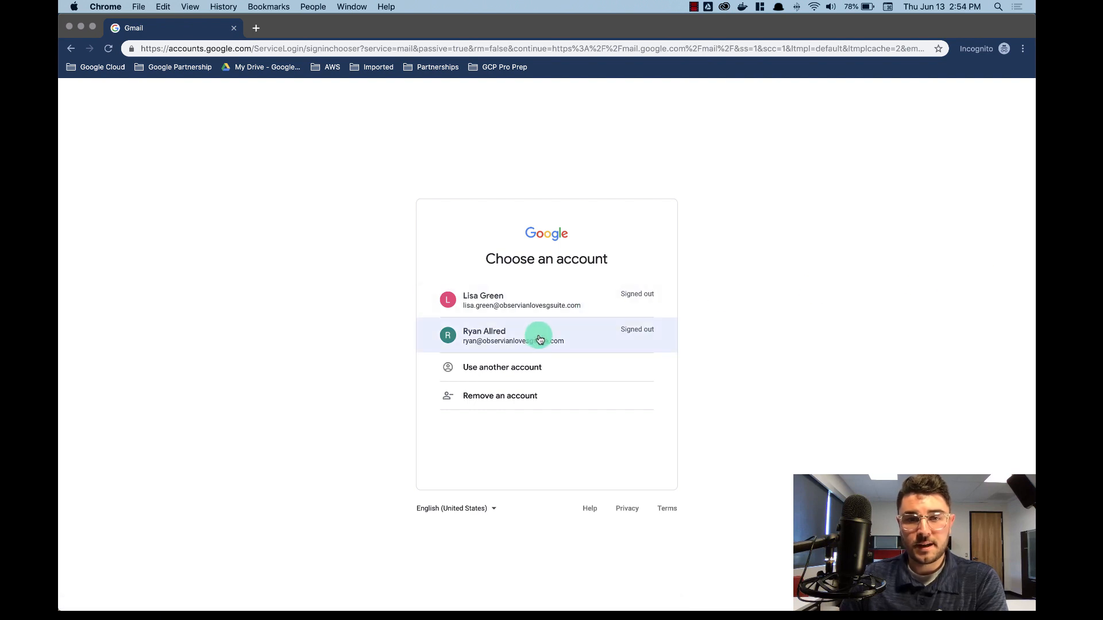
click(521, 336)
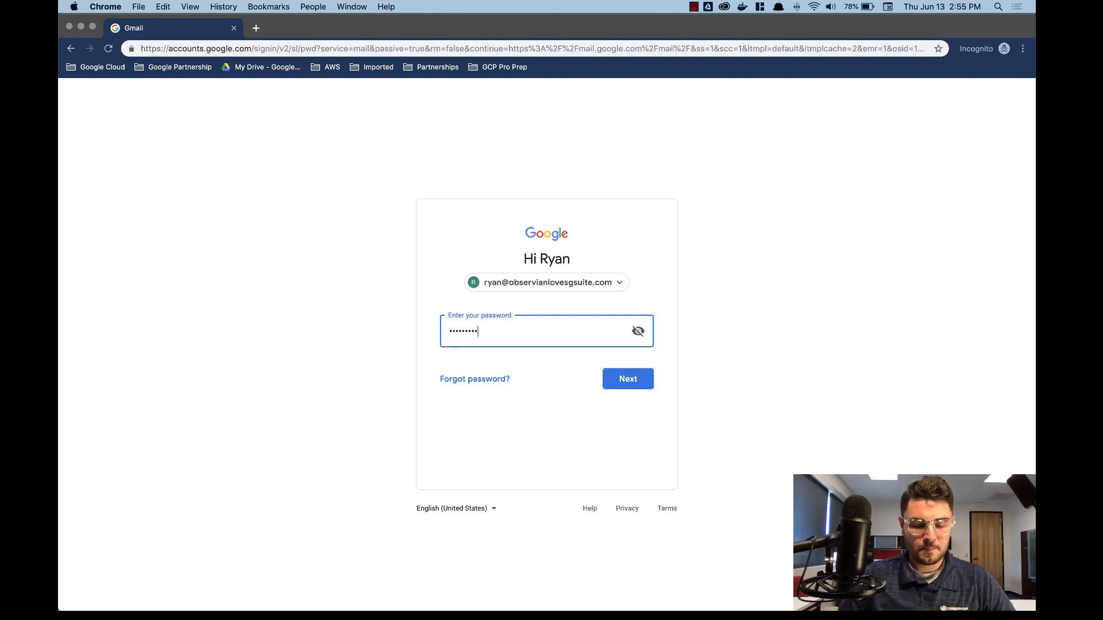
click(627, 378)
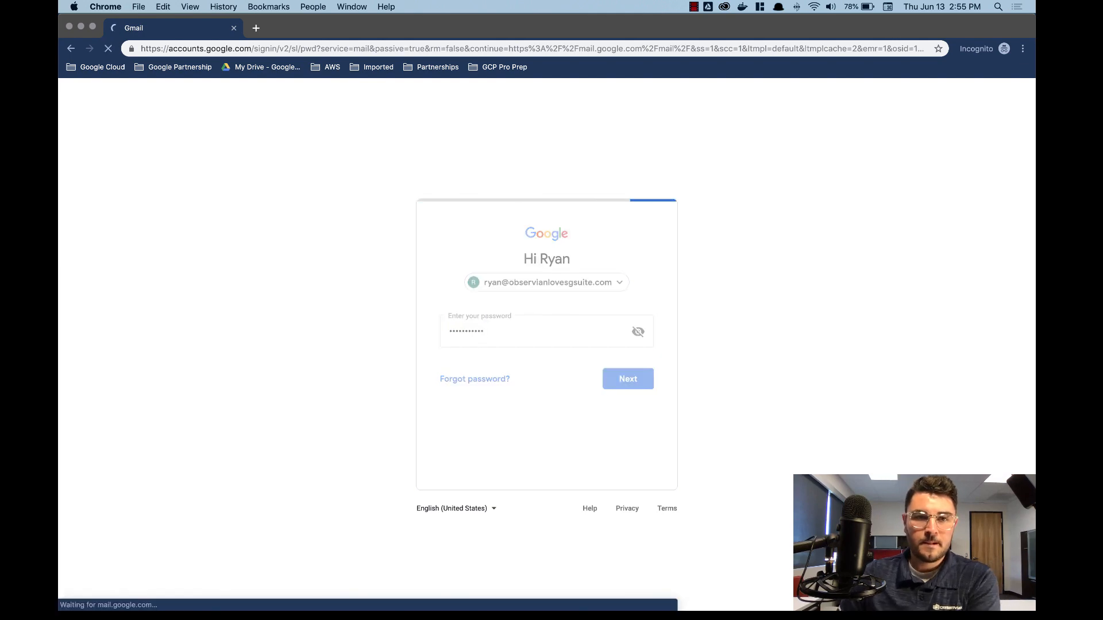
click(626, 378)
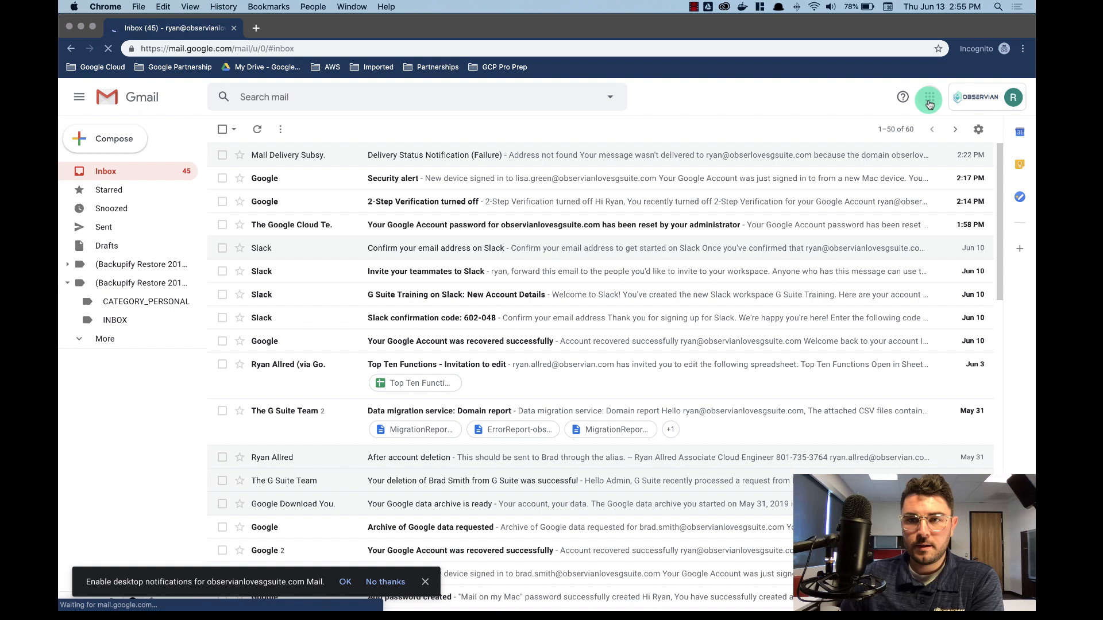
Open the Admin console from the Google apps launcher.
click(929, 97)
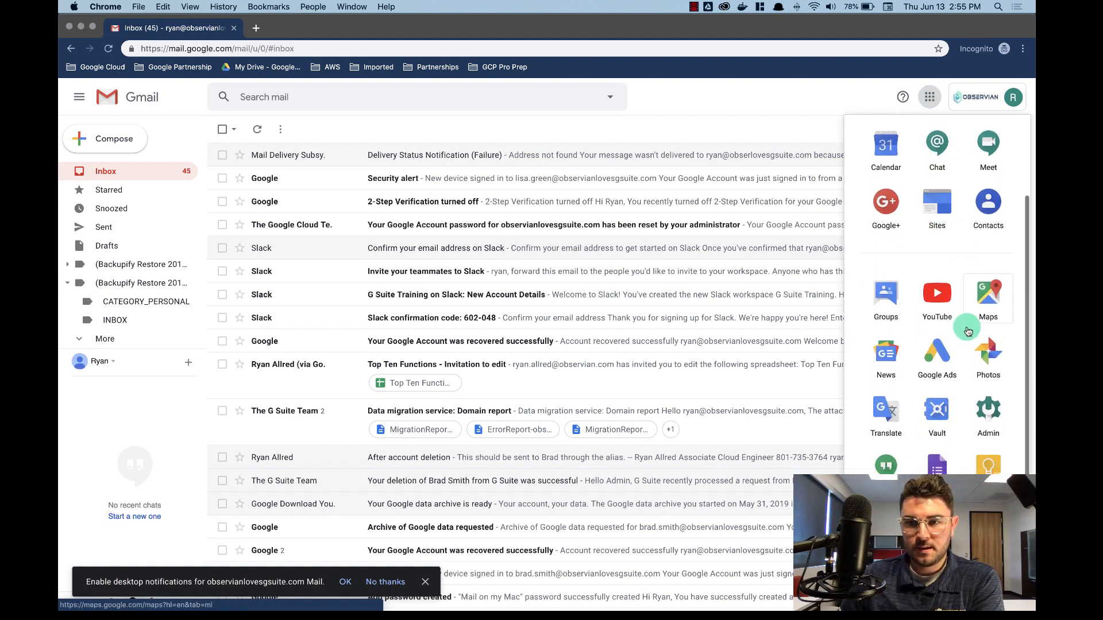
click(987, 413)
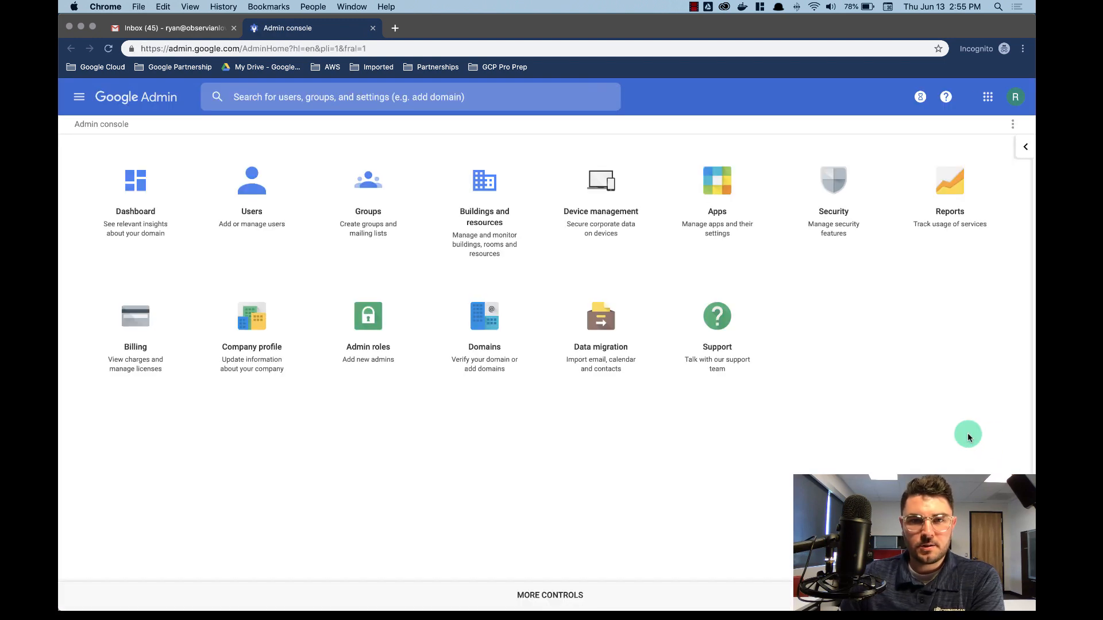
mouse_move(956, 432)
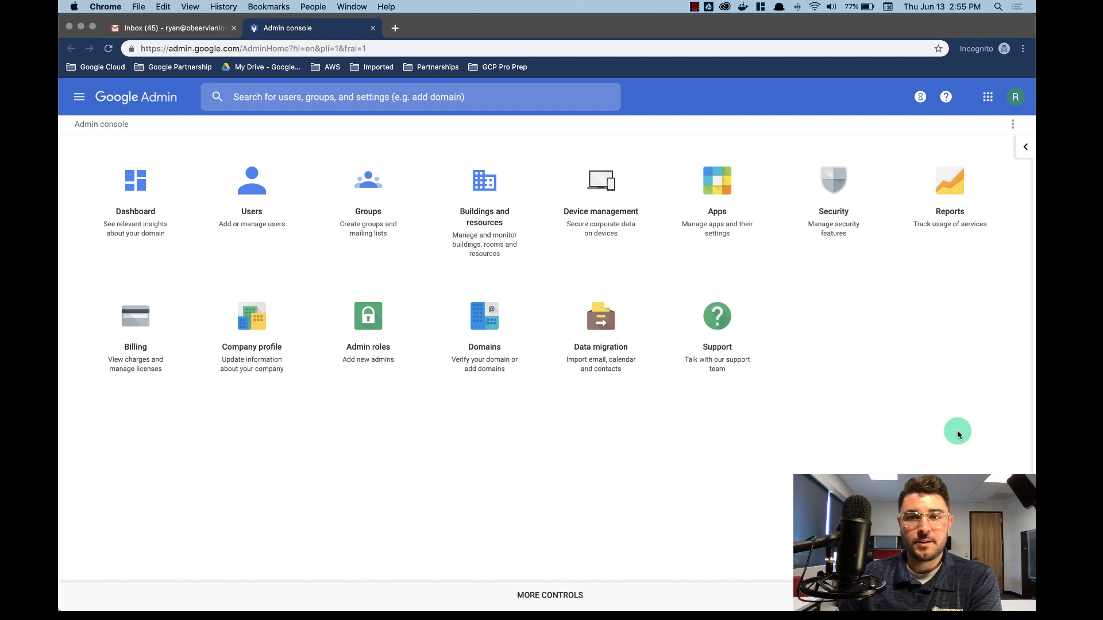
mouse_move(319, 92)
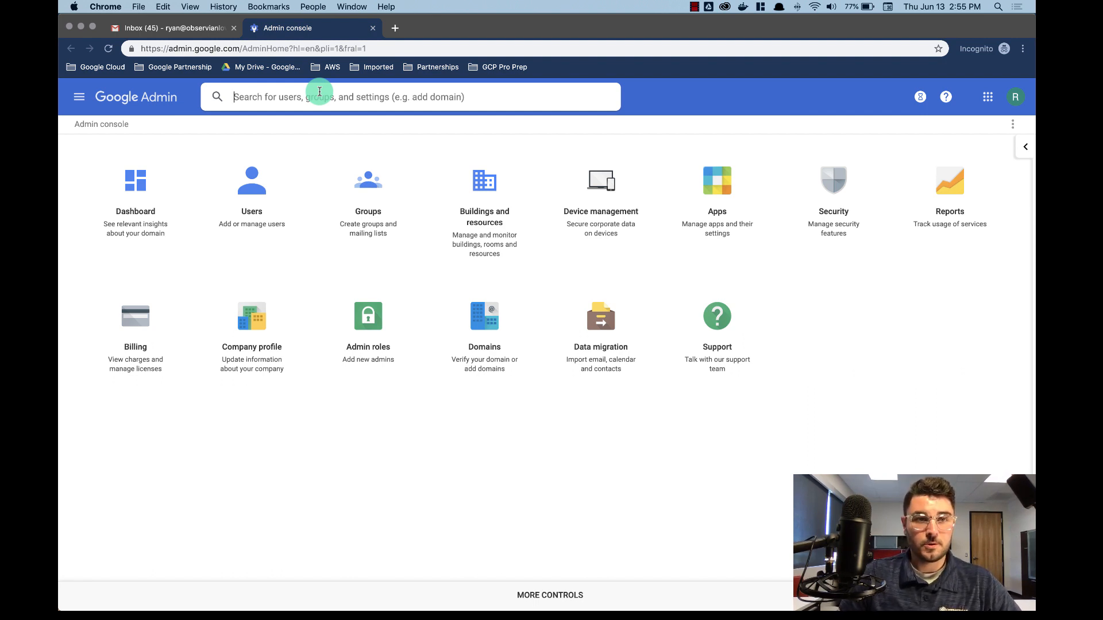
Search 'less secure' and change the organisation's less secure apps access setting.
text(less se)
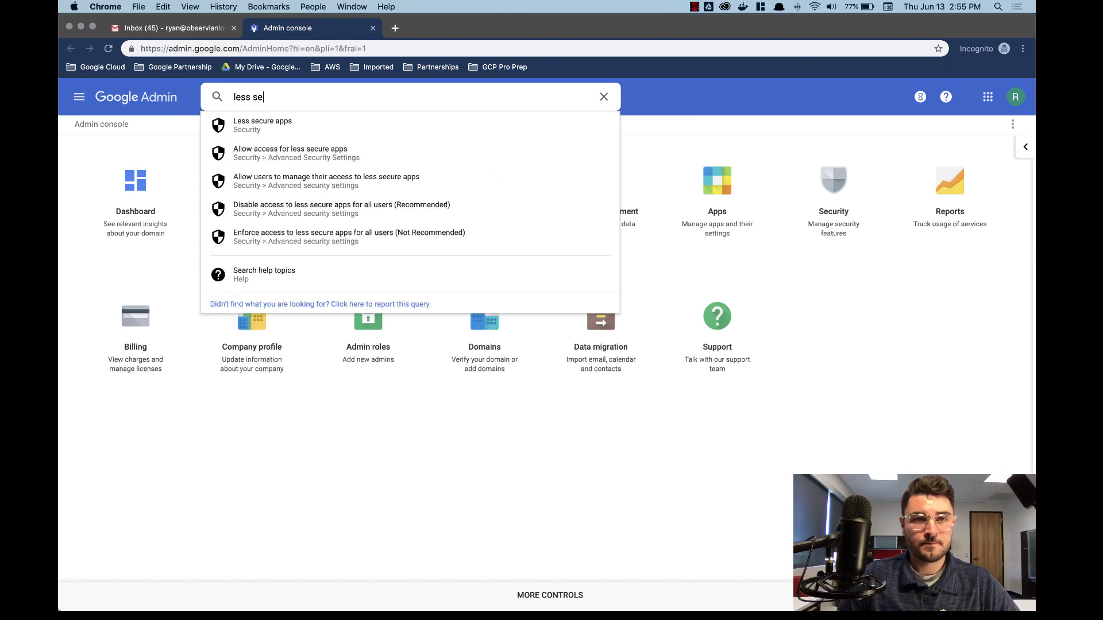
click(262, 125)
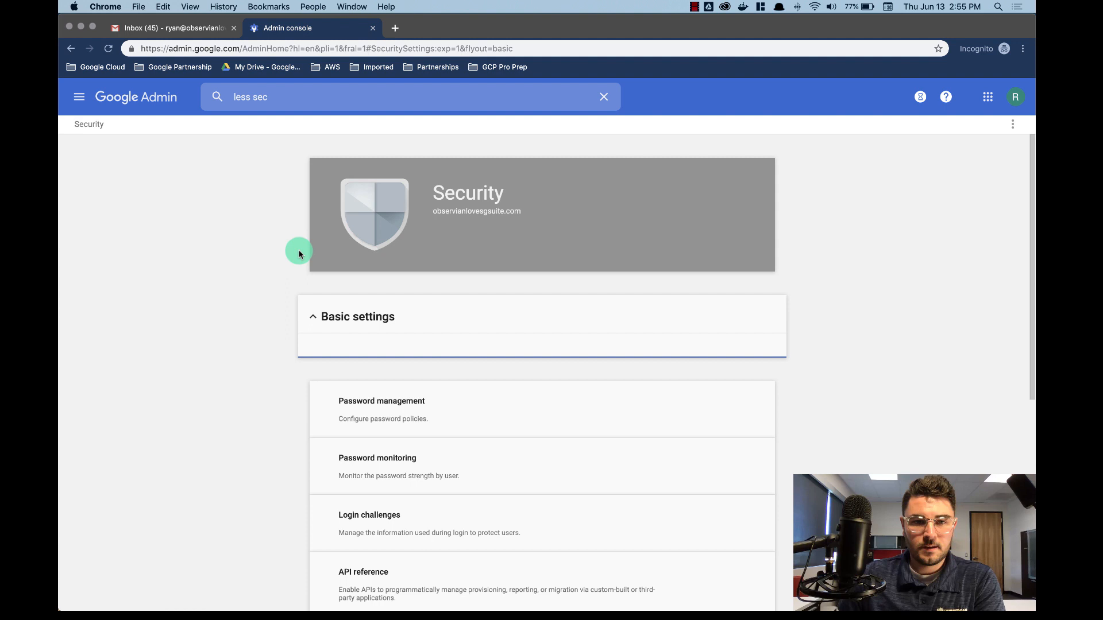
scroll(down, 3)
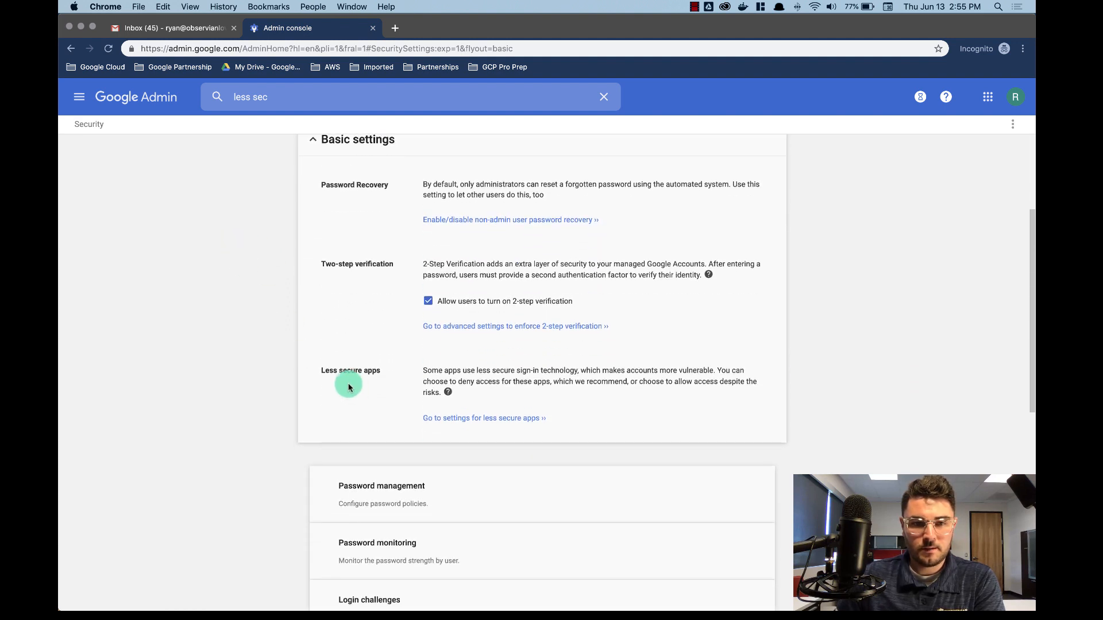
click(483, 418)
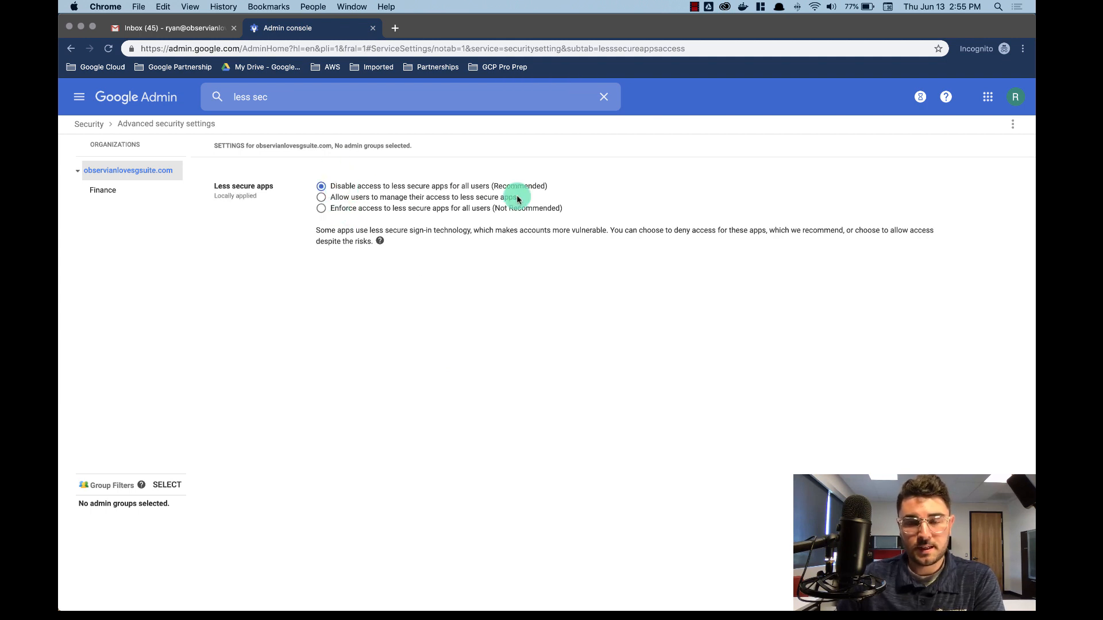
mouse_move(363, 211)
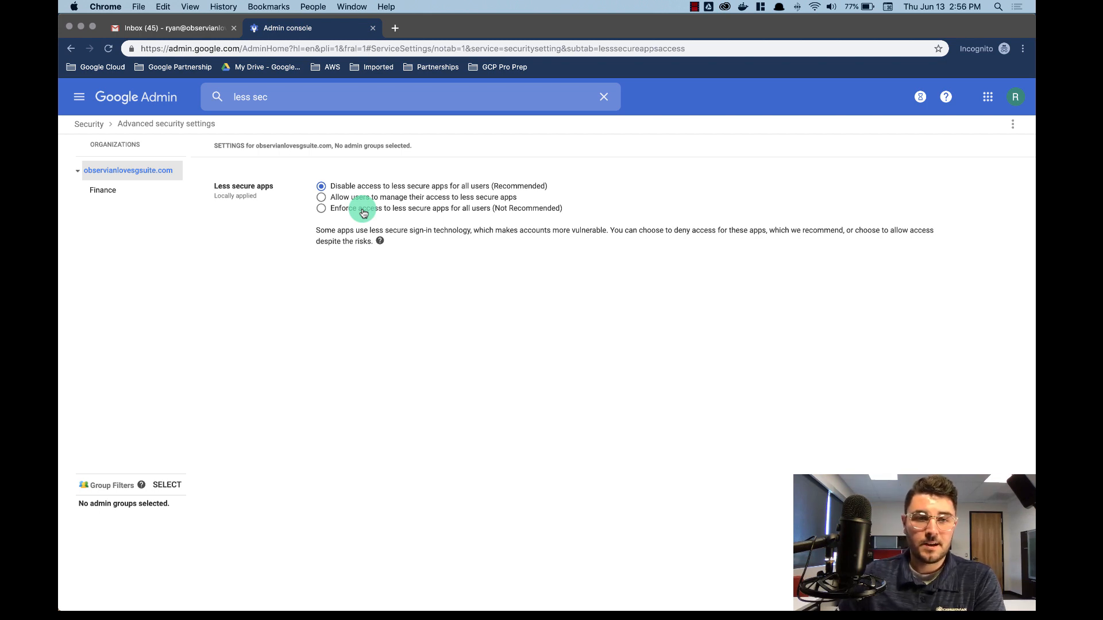
click(321, 208)
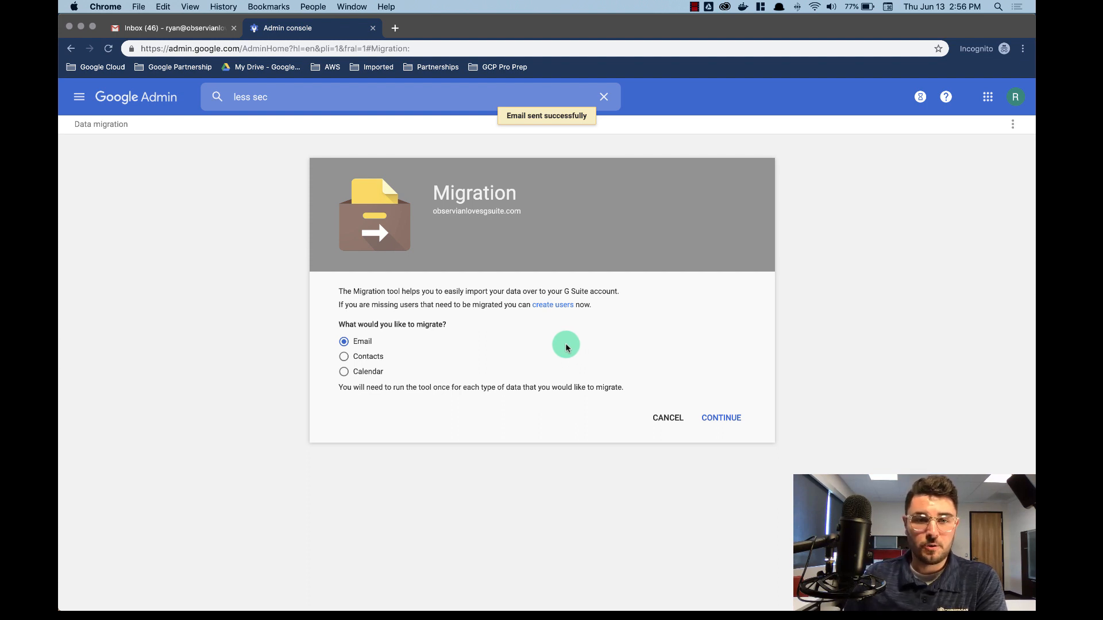
mouse_move(375, 351)
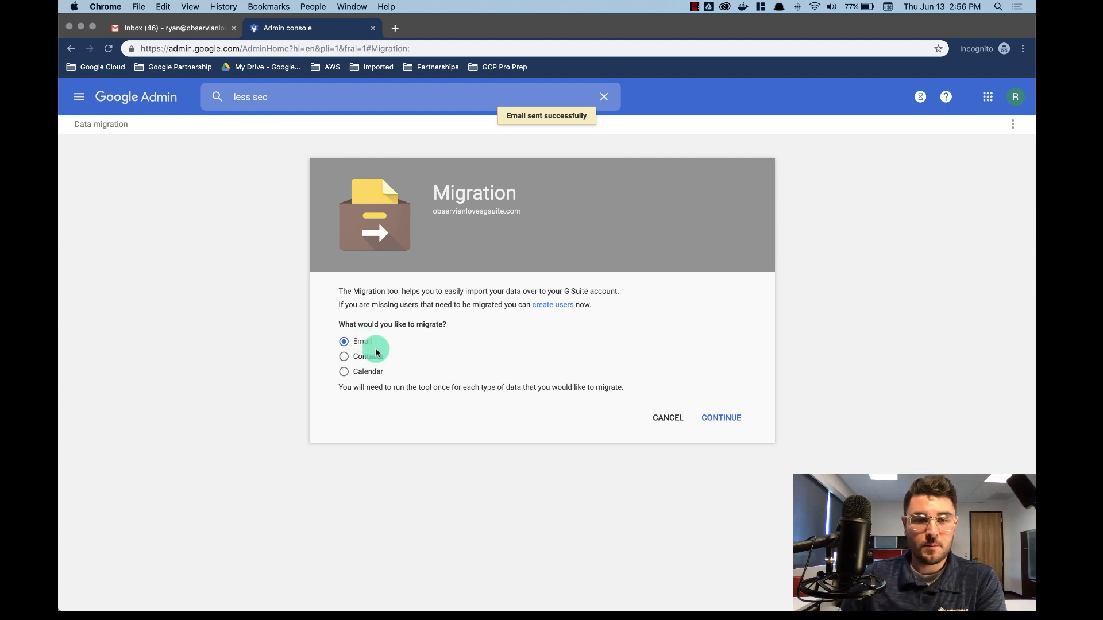
mouse_move(372, 378)
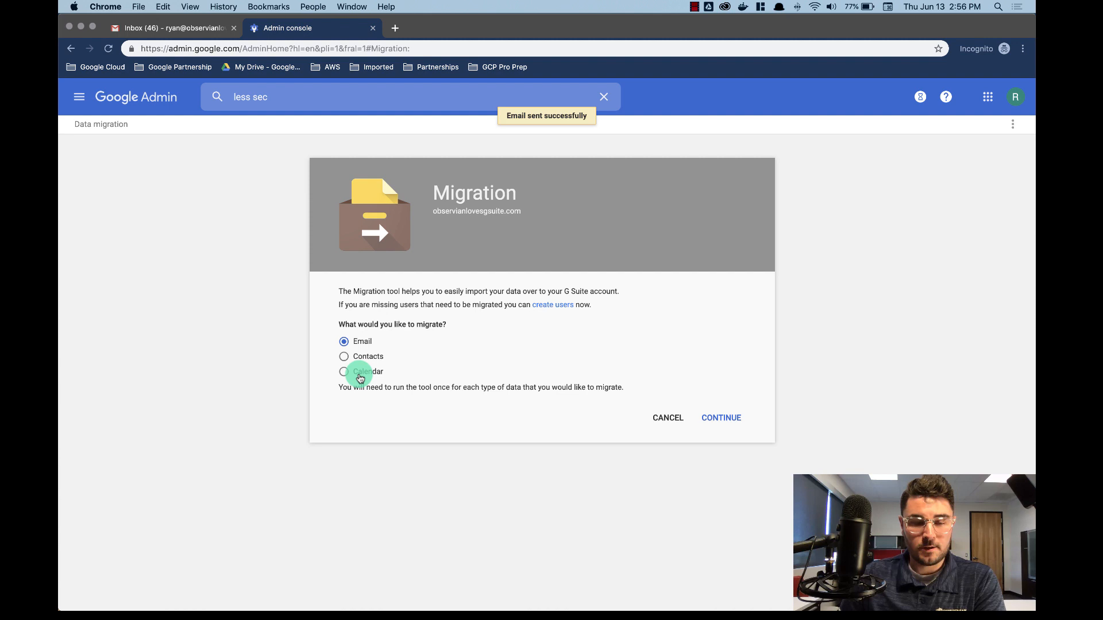
mouse_move(385, 355)
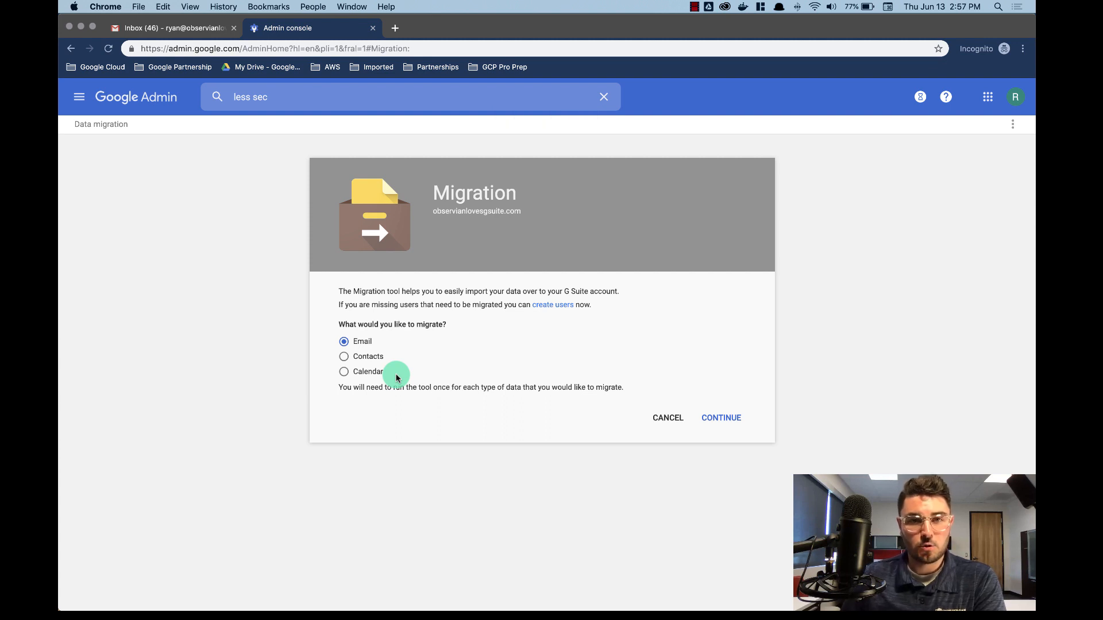
mouse_move(210, 364)
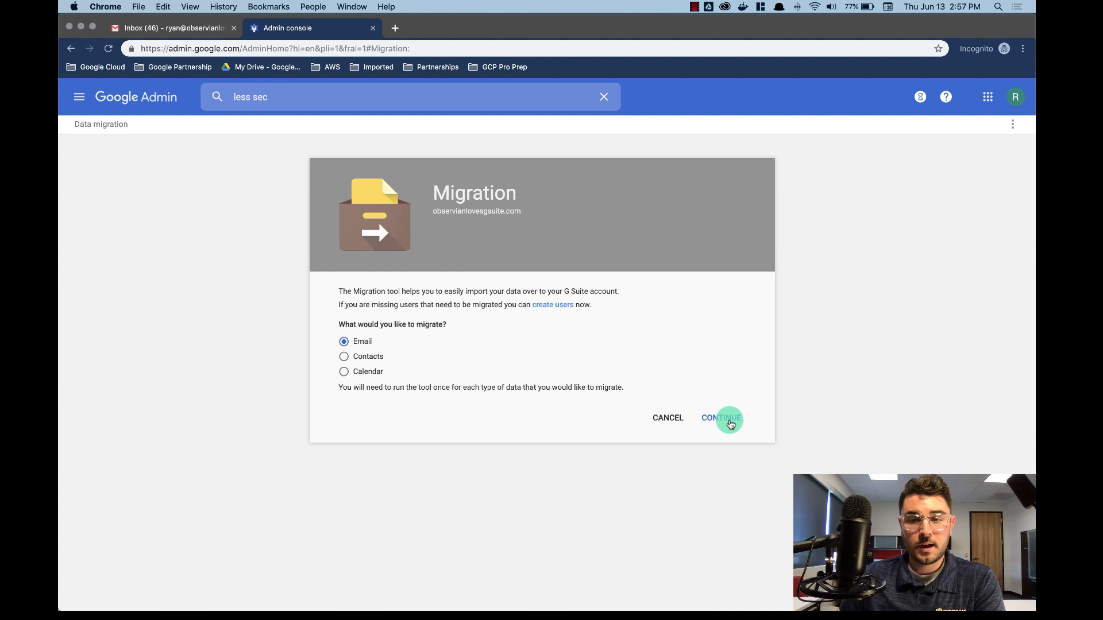
Continue with Email selected in the Migration dialog.
click(721, 418)
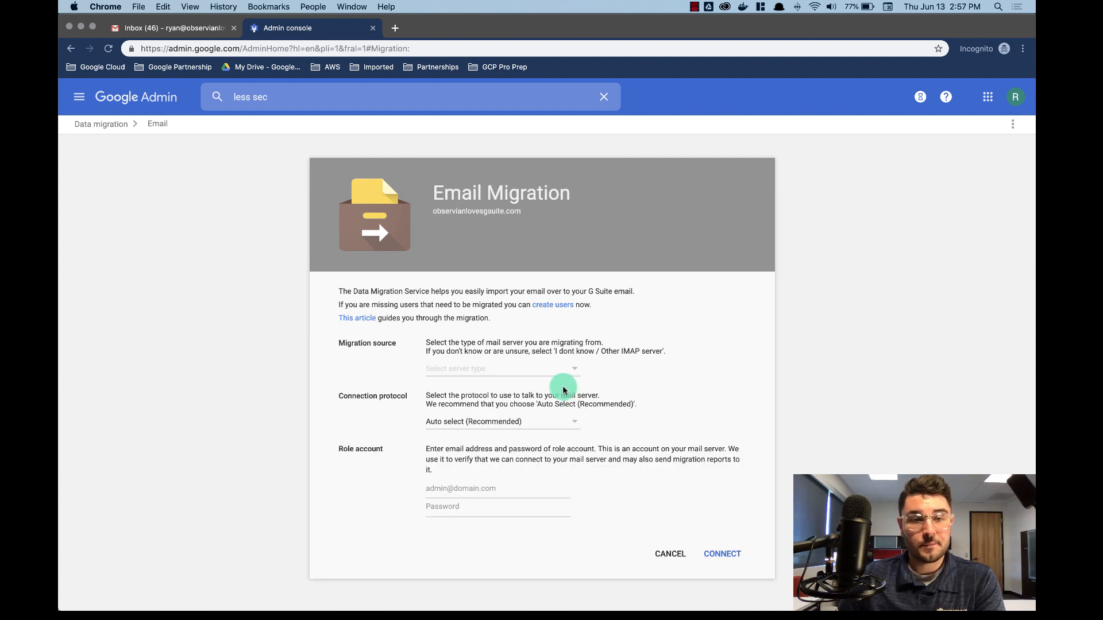
Choose G Suite as migration source and keep Auto select (Recommended) protocol.
click(499, 369)
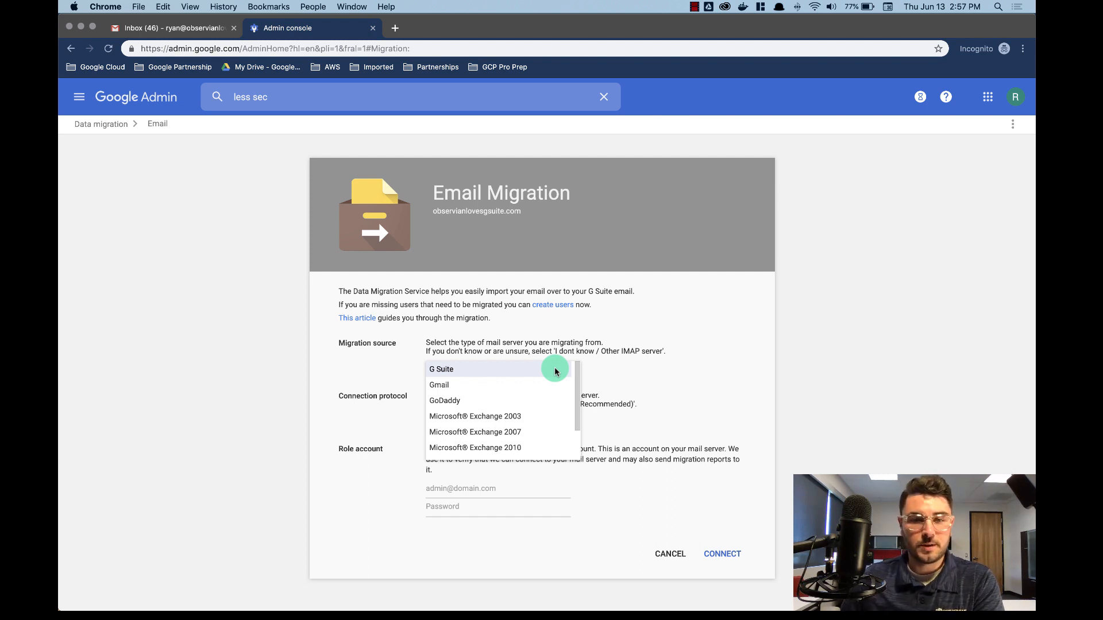
mouse_move(538, 385)
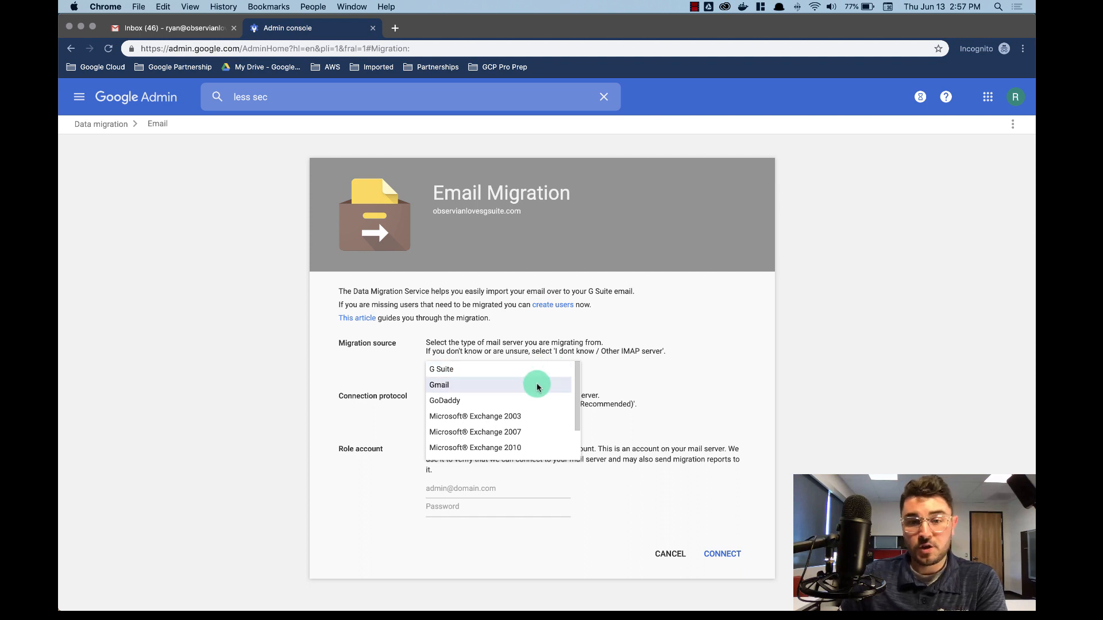
scroll(down, 3)
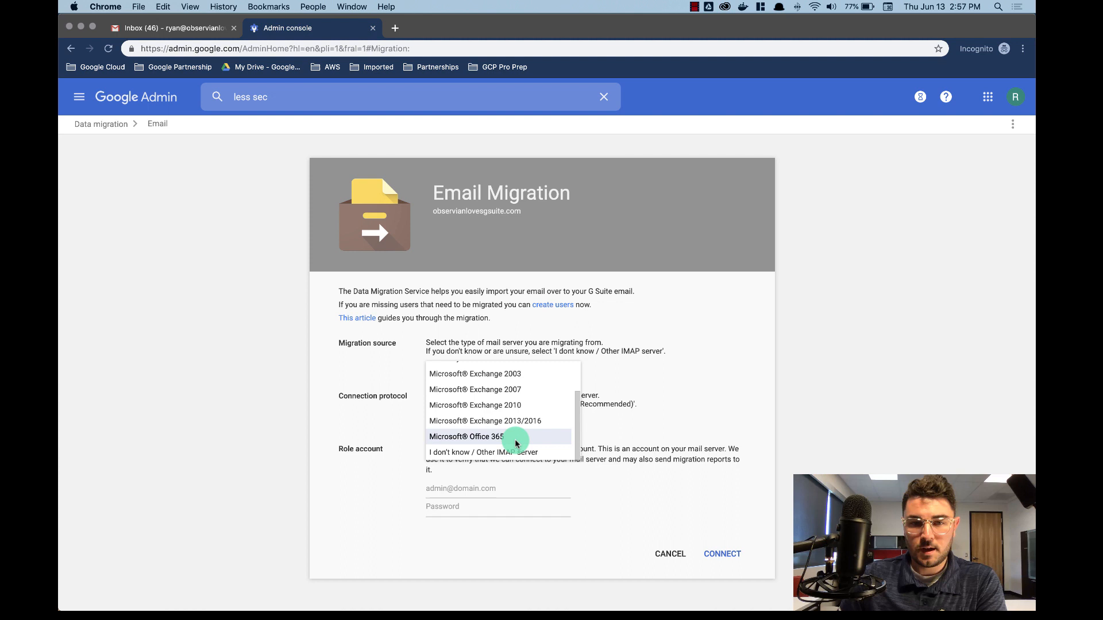
mouse_move(471, 451)
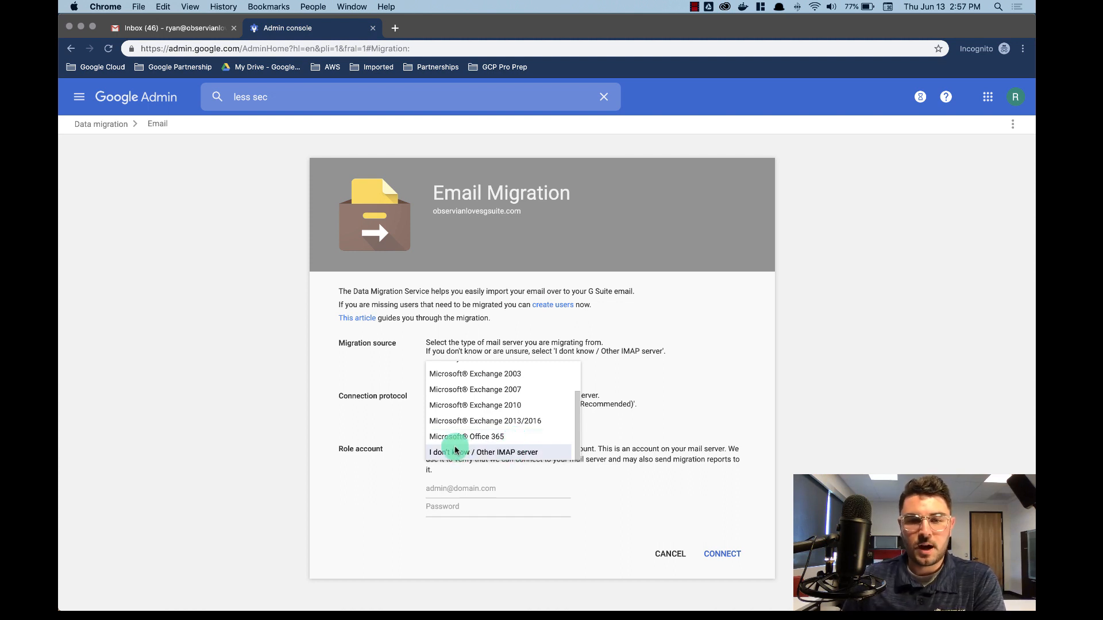
scroll(up, 3)
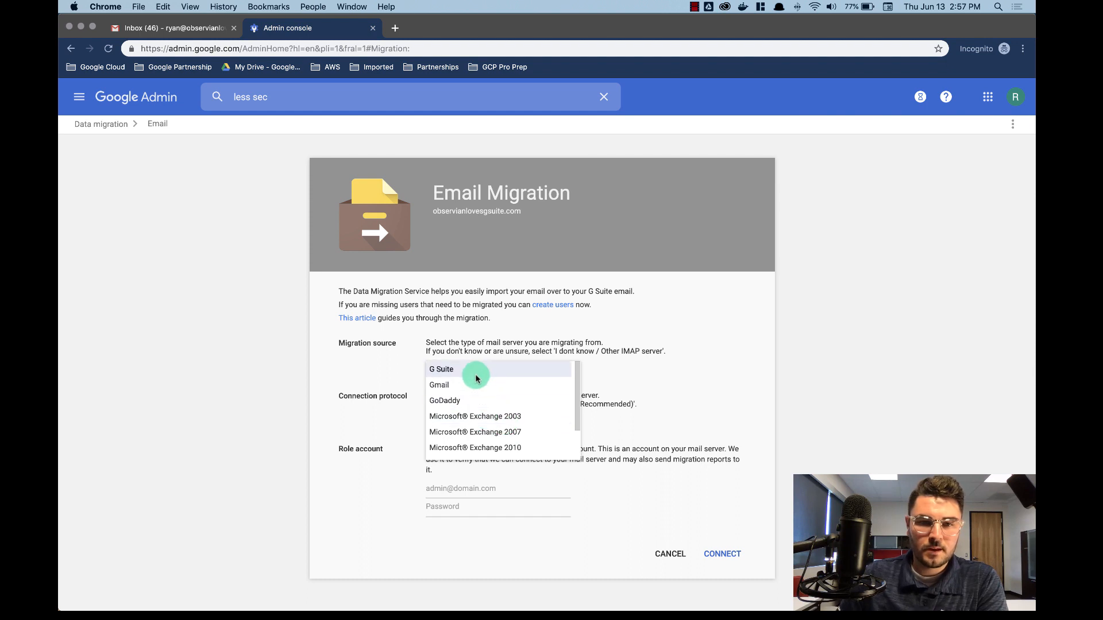
click(442, 369)
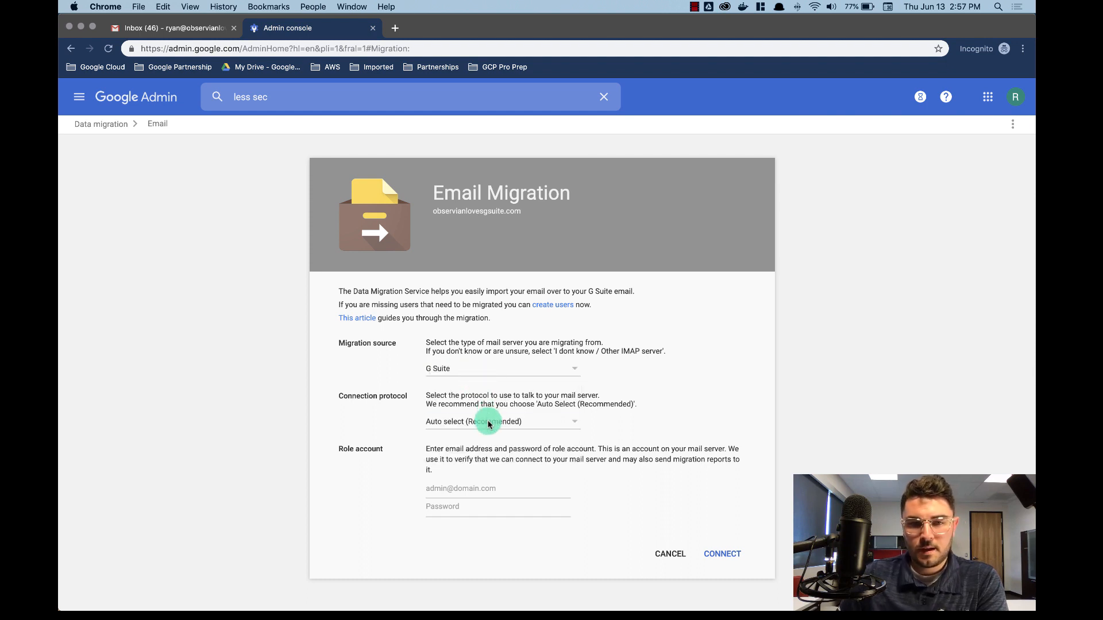
click(501, 421)
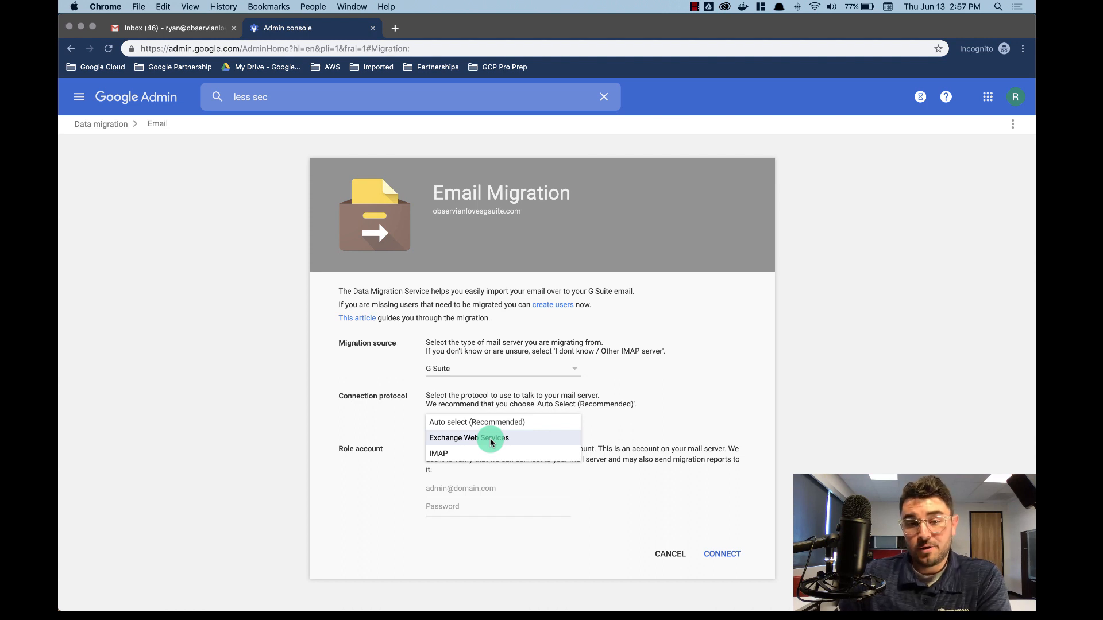
mouse_move(481, 454)
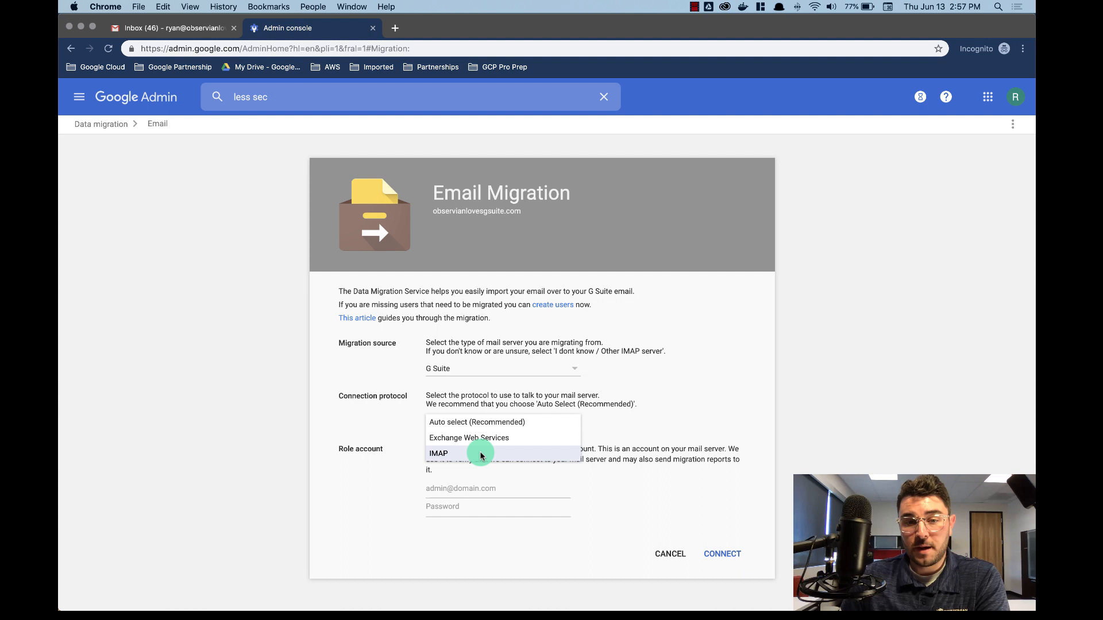
click(476, 422)
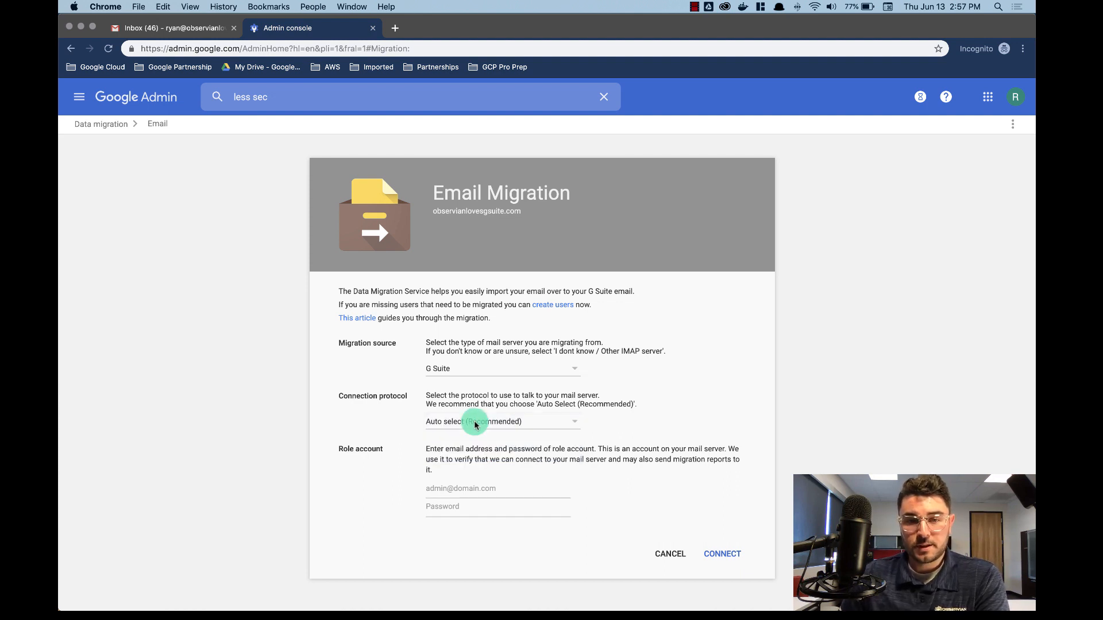
click(497, 488)
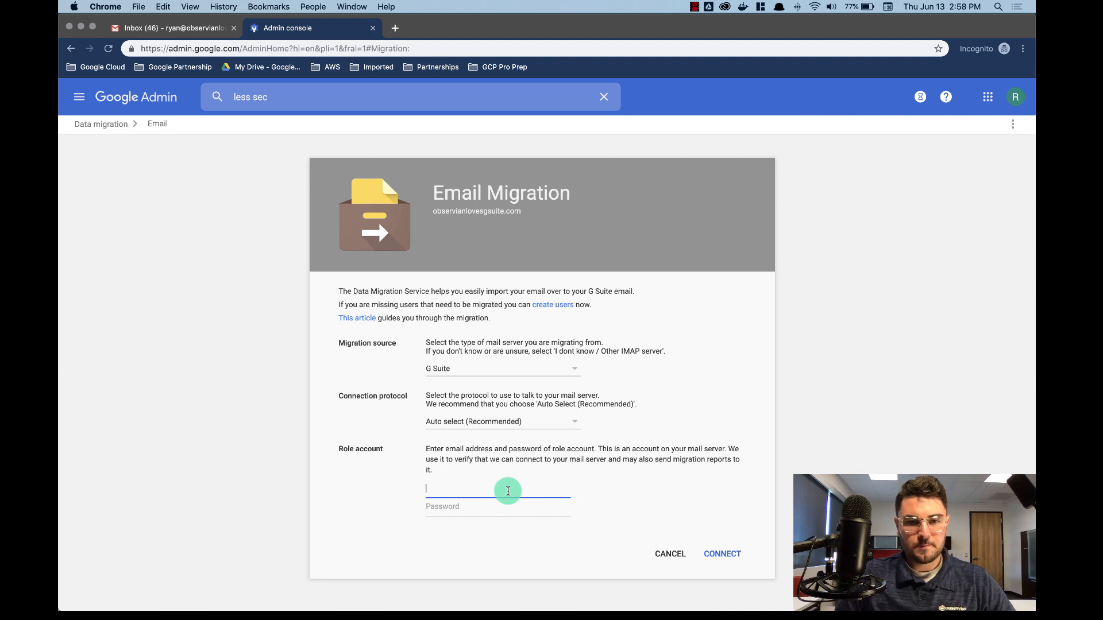
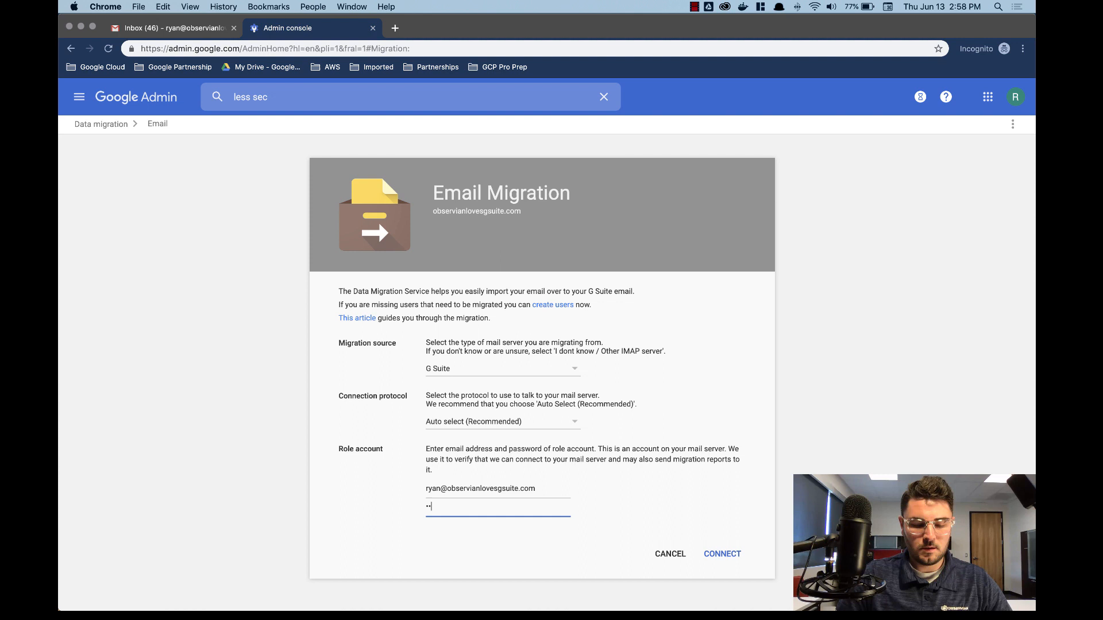
click(721, 554)
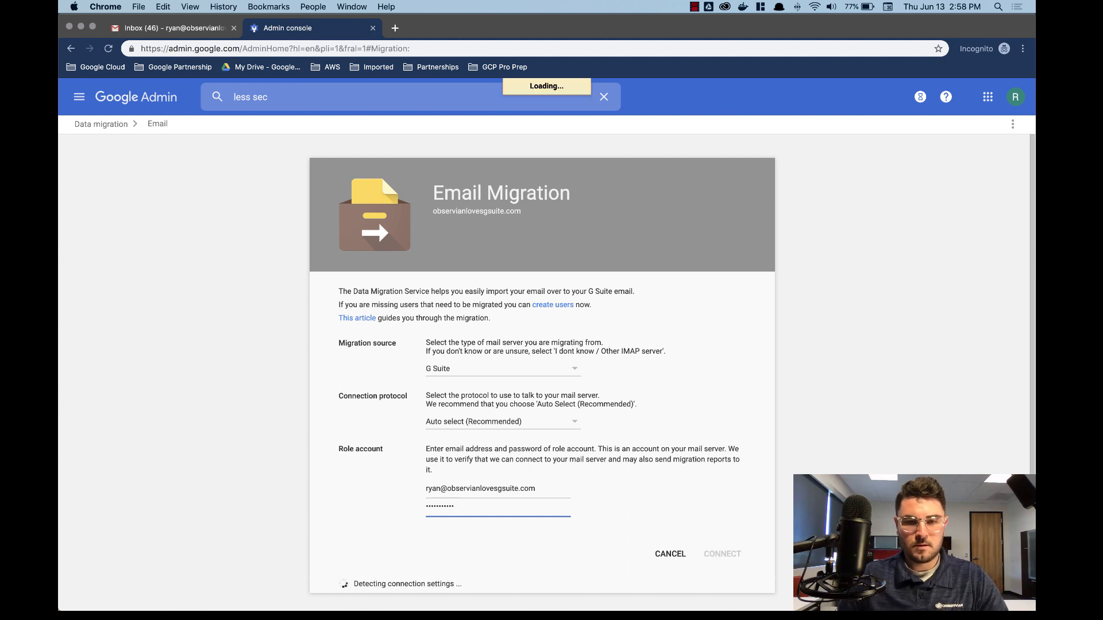
click(722, 554)
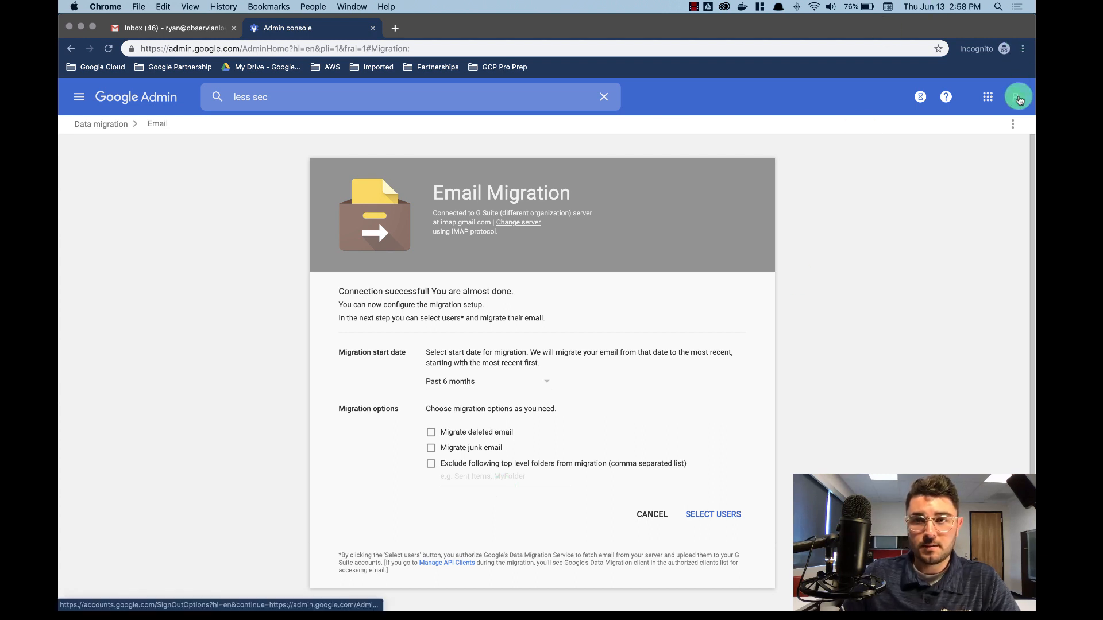
Review the confirmed connection, start date Past 6 months, and migration options.
click(1017, 97)
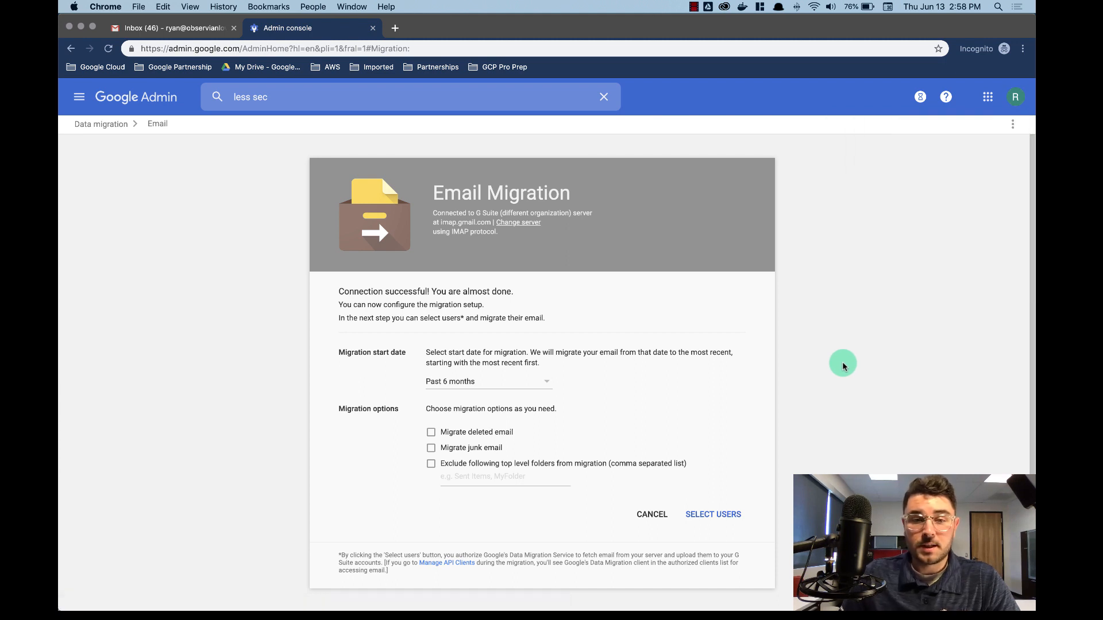
mouse_move(846, 363)
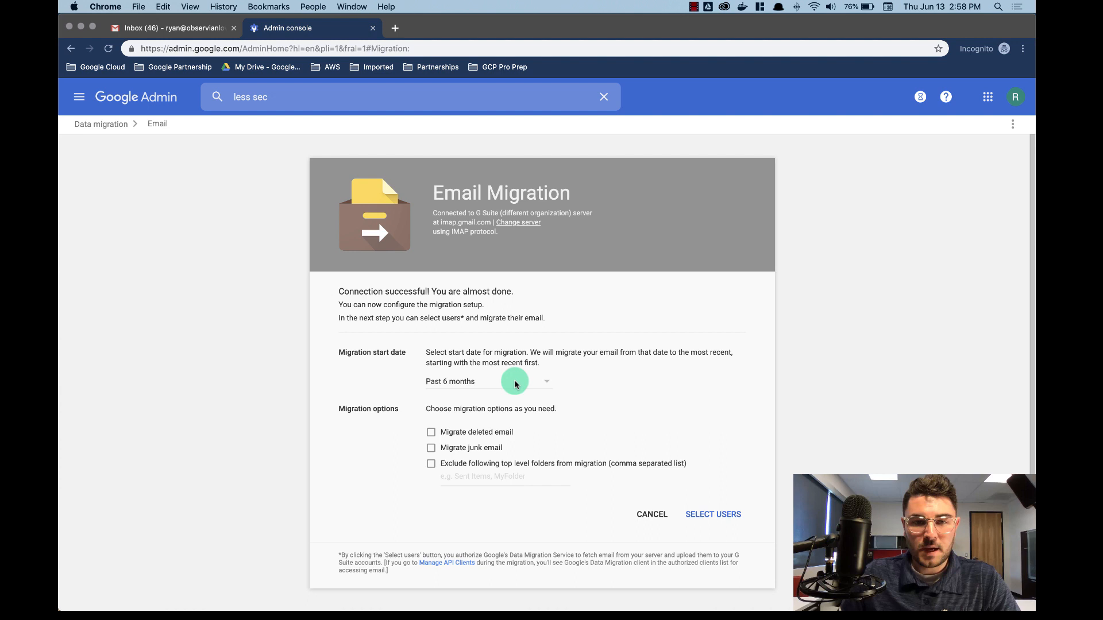
click(488, 381)
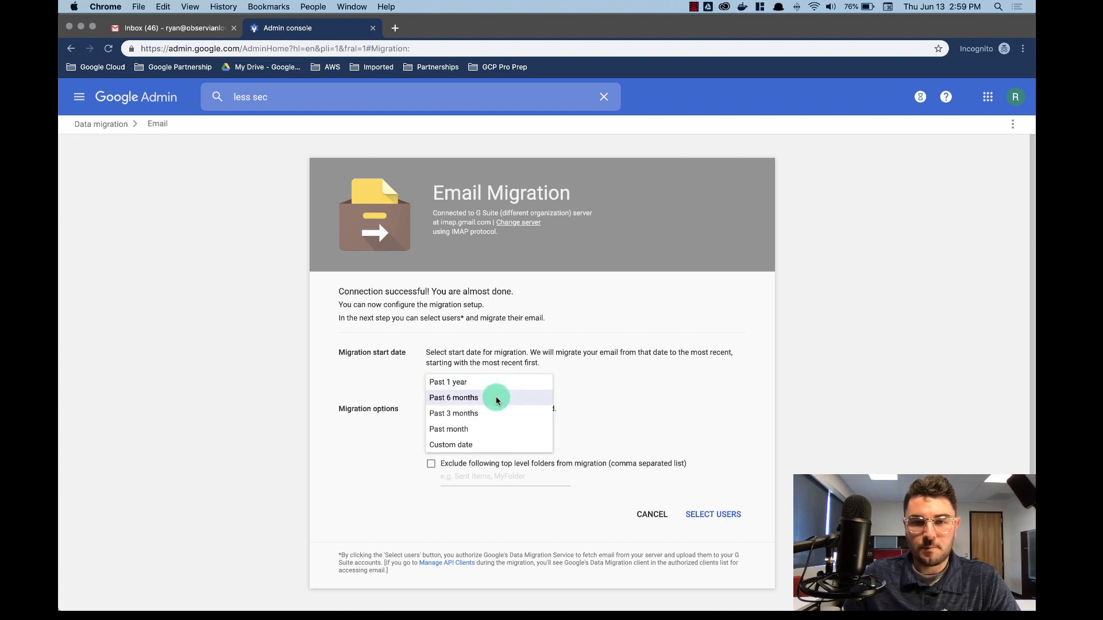
mouse_move(471, 445)
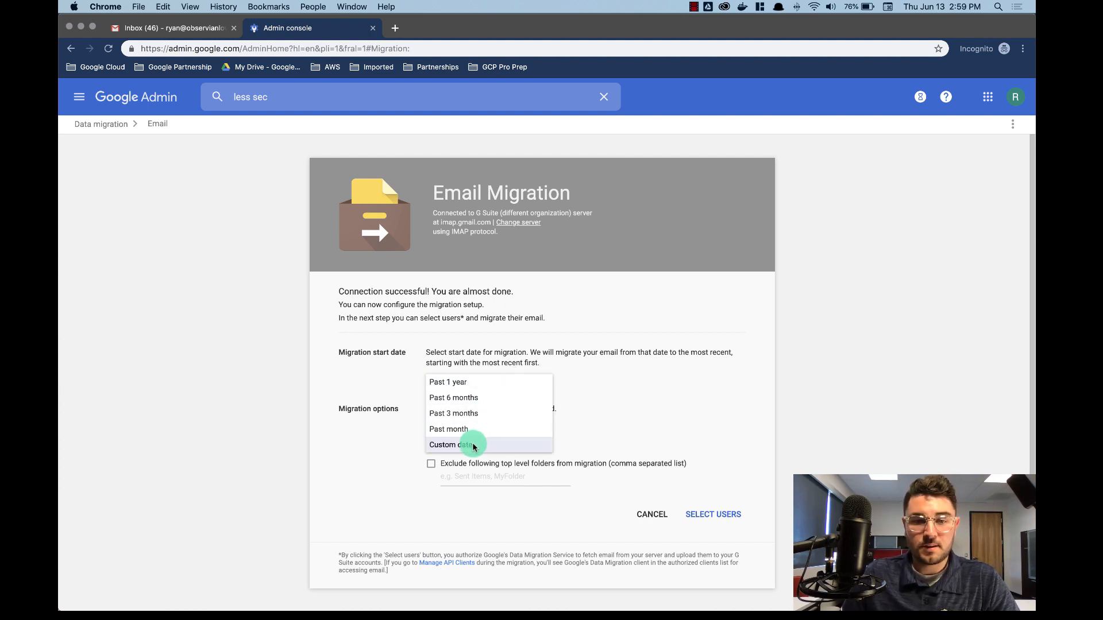
click(444, 444)
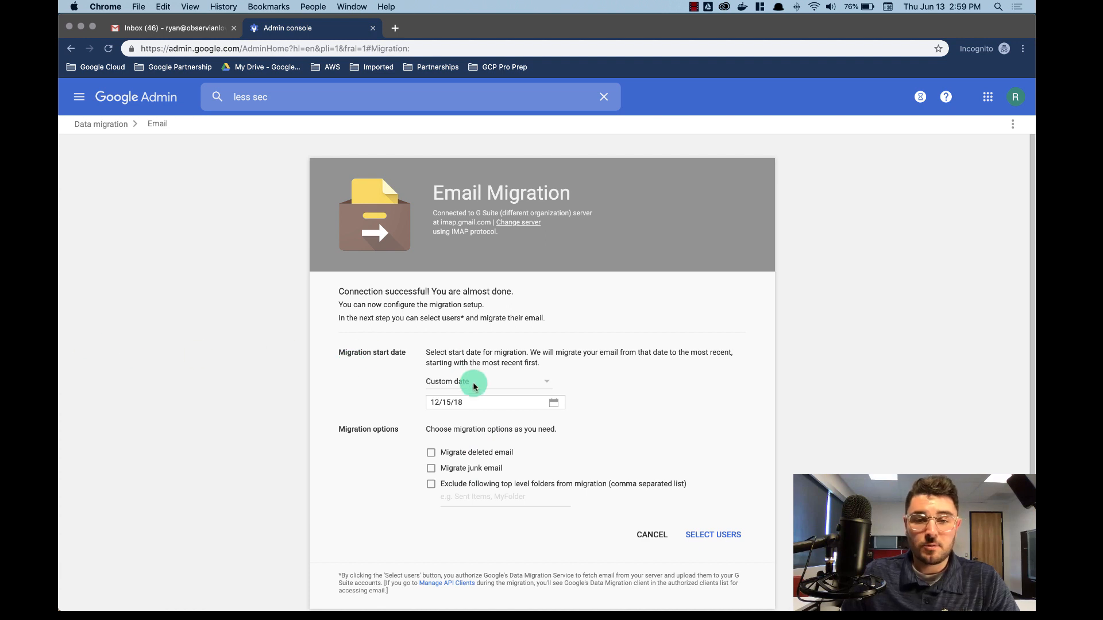
click(487, 382)
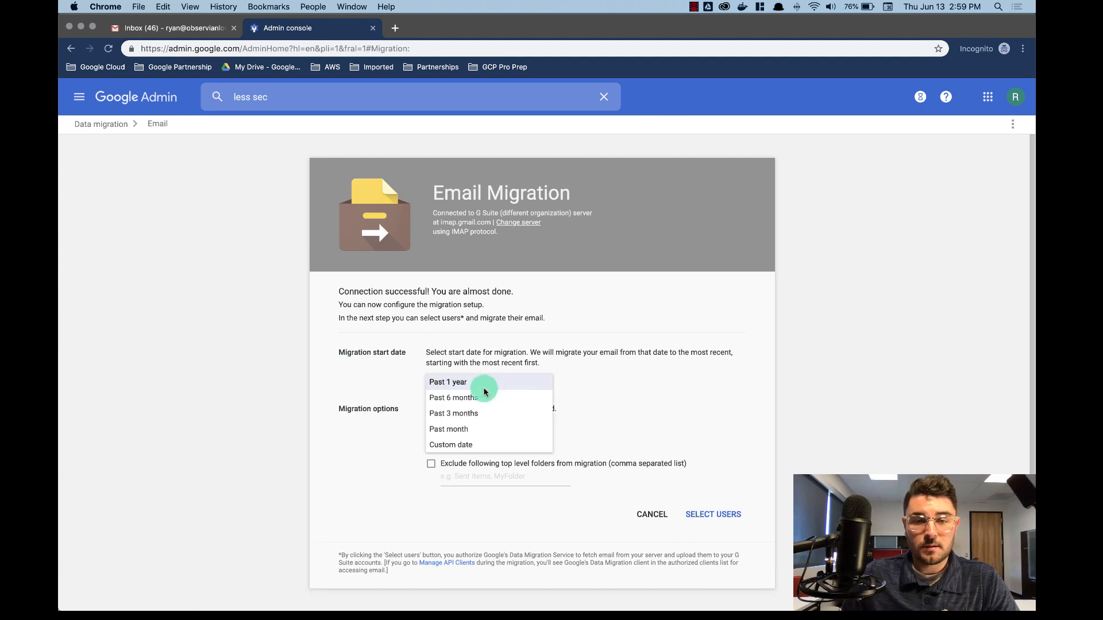
click(452, 397)
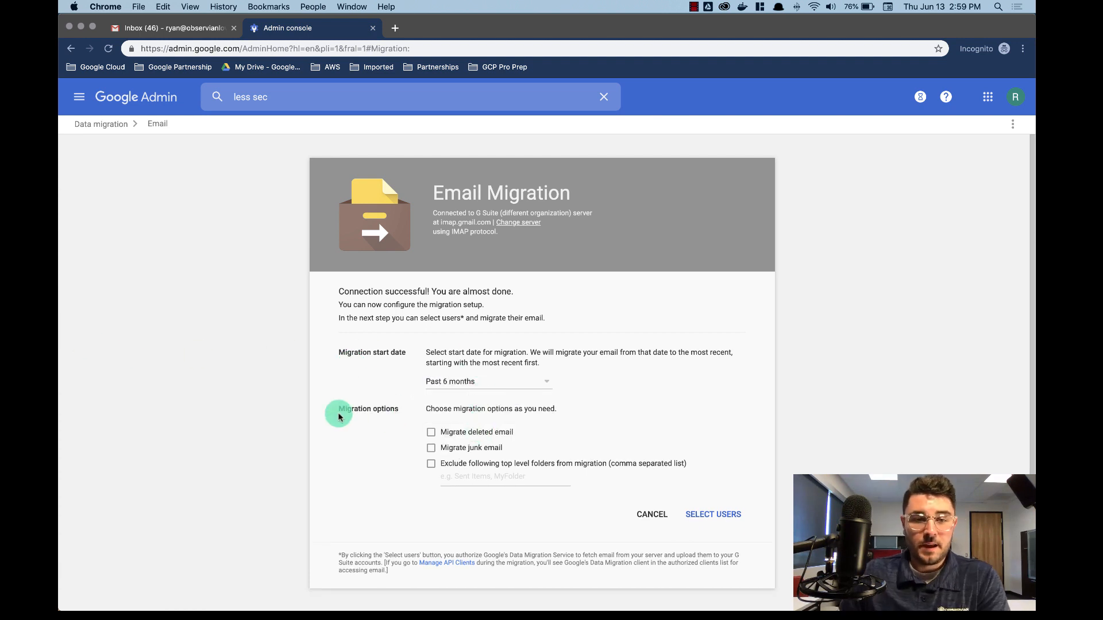
mouse_move(378, 411)
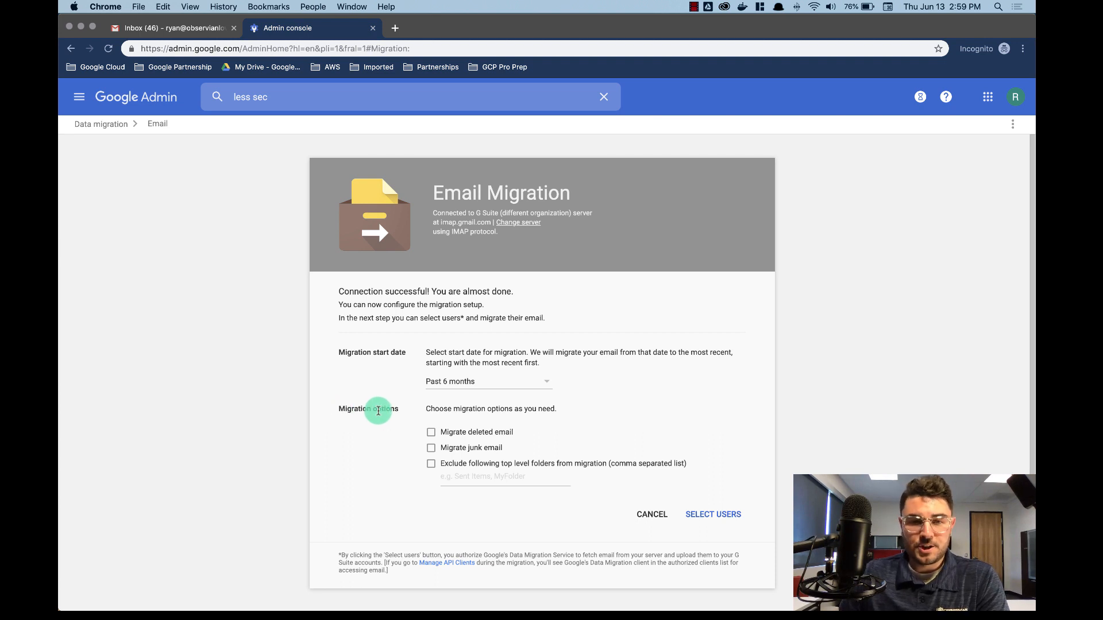
mouse_move(480, 411)
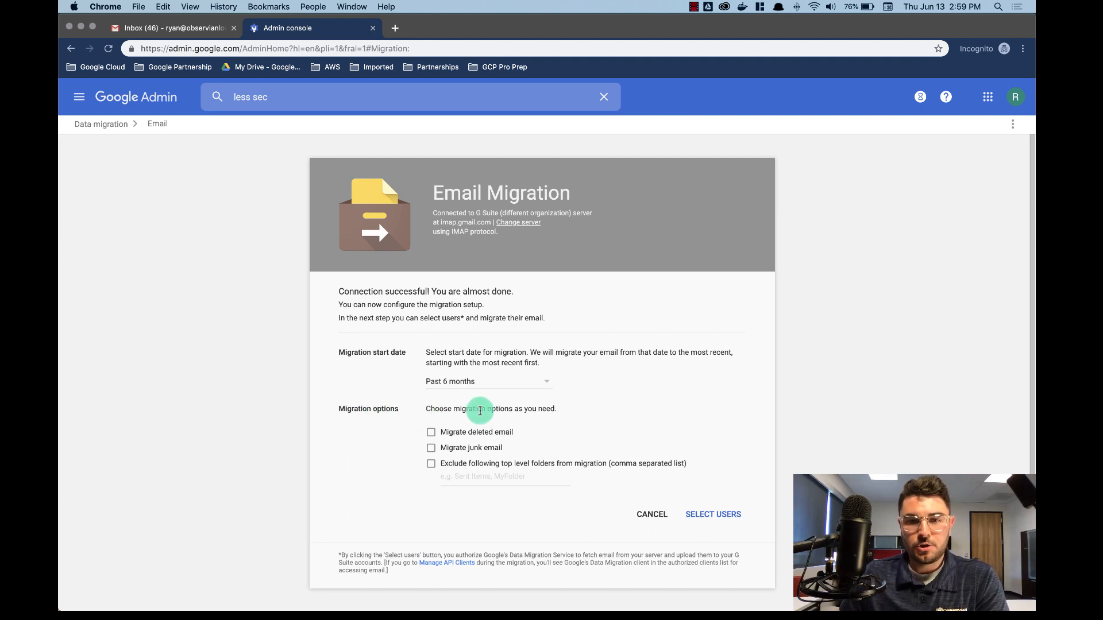
mouse_move(456, 432)
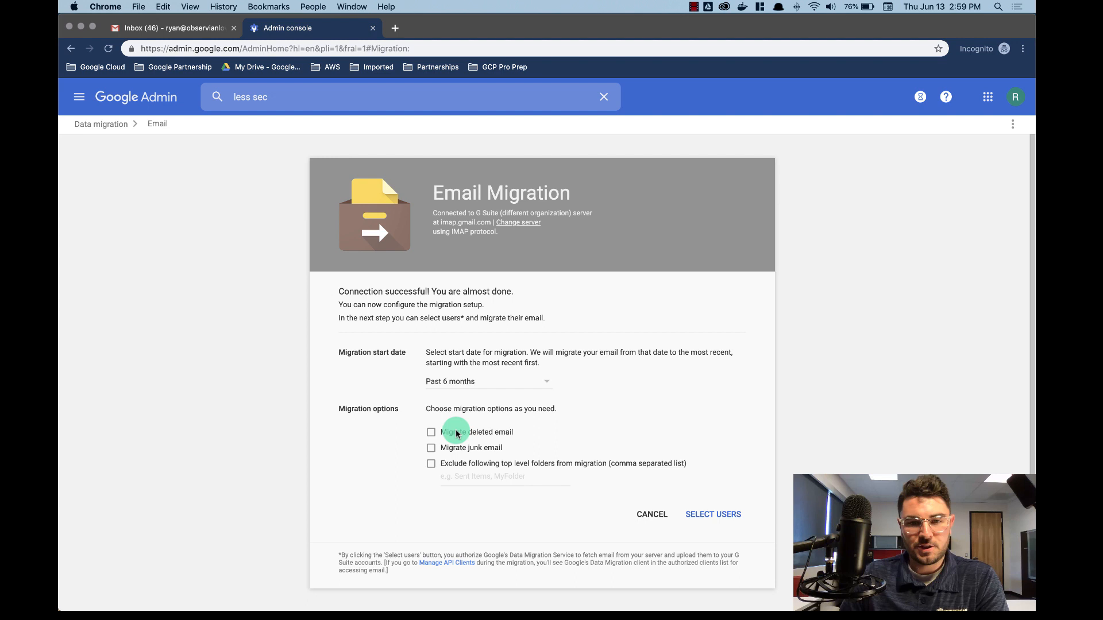
mouse_move(455, 471)
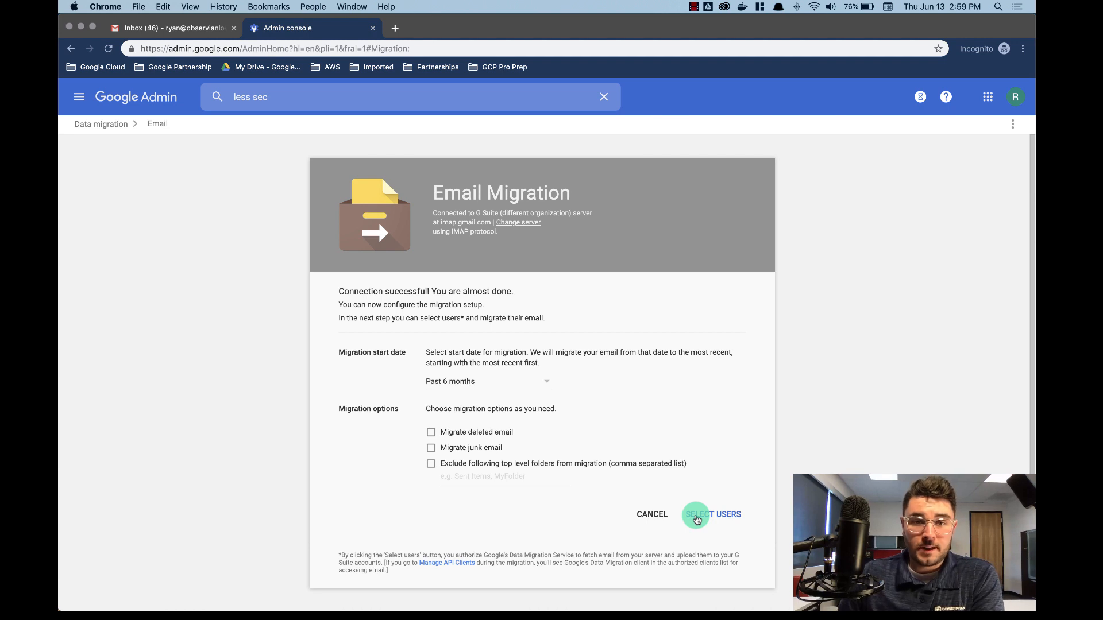
Go to user selection and open the Start Email Migration dialog.
click(710, 514)
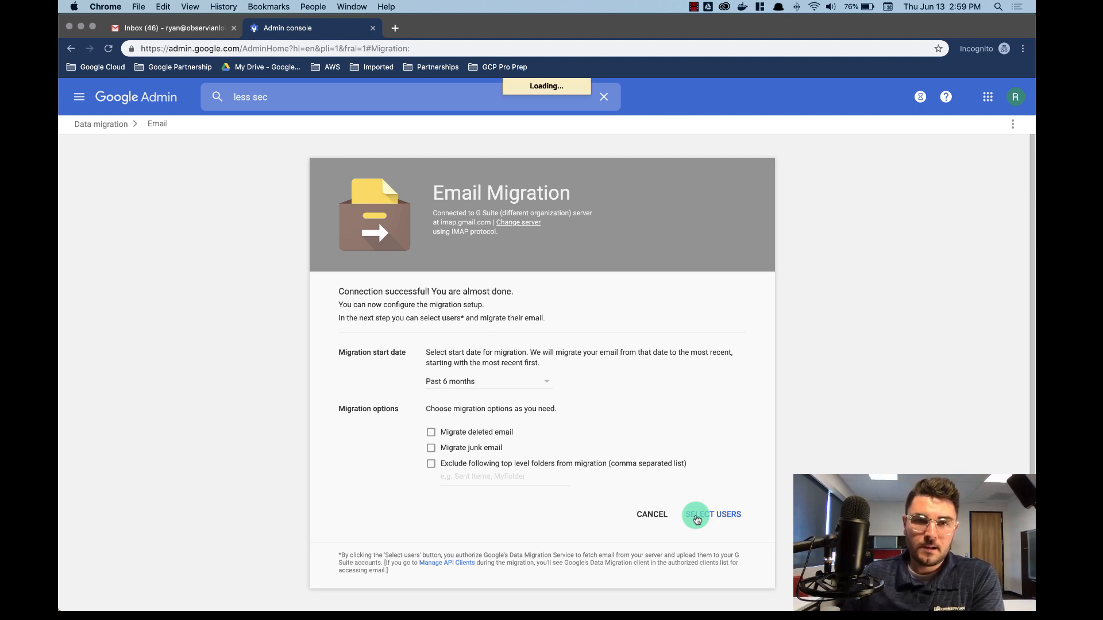
click(710, 514)
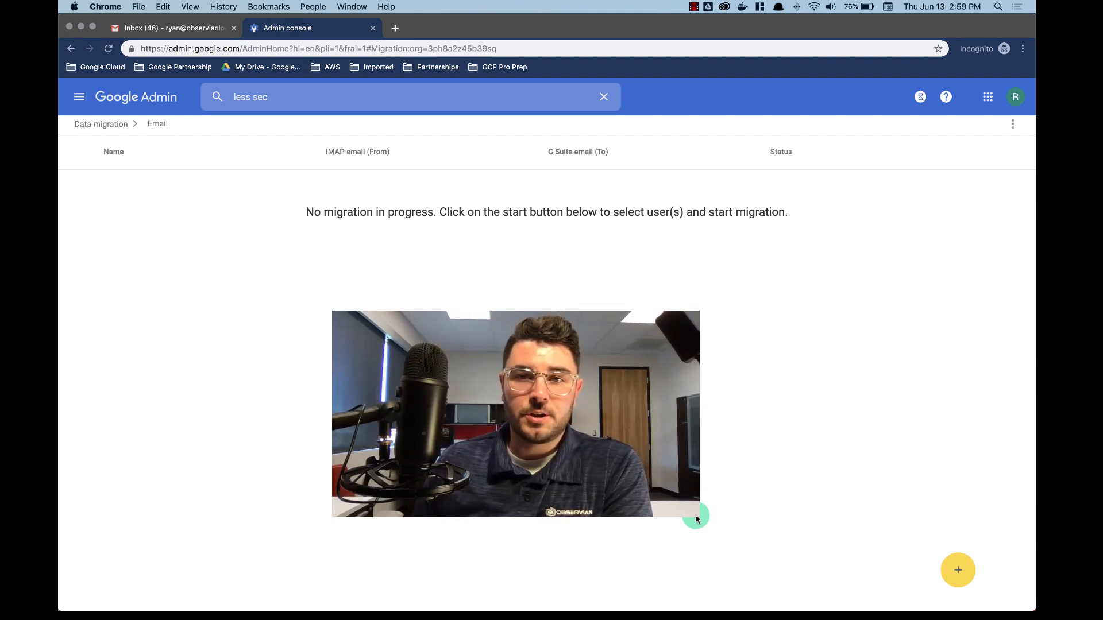
click(958, 570)
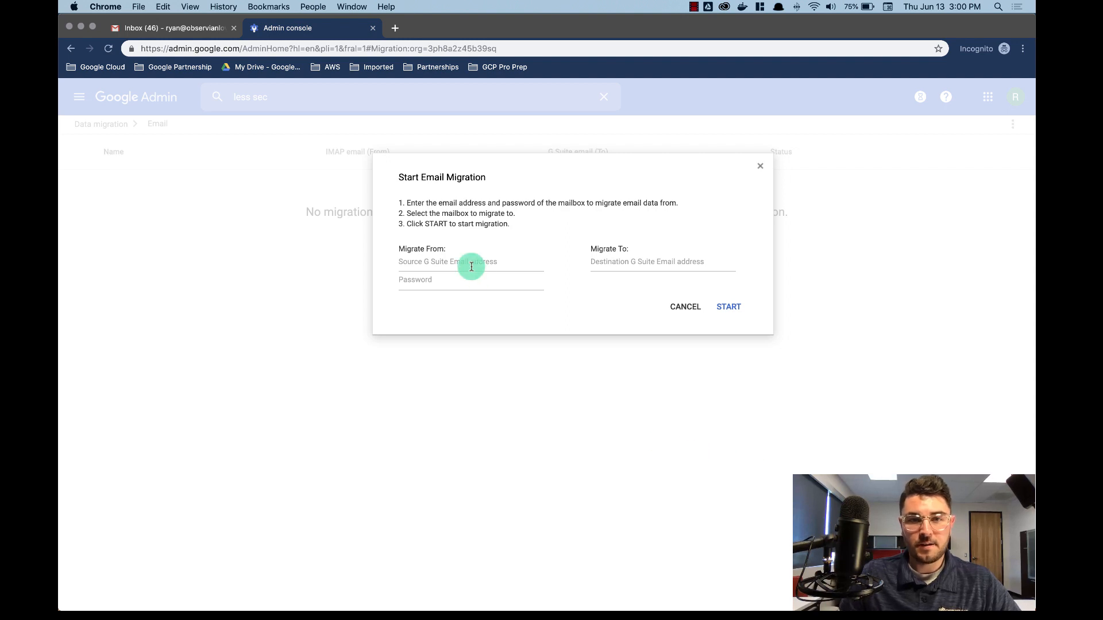
click(471, 261)
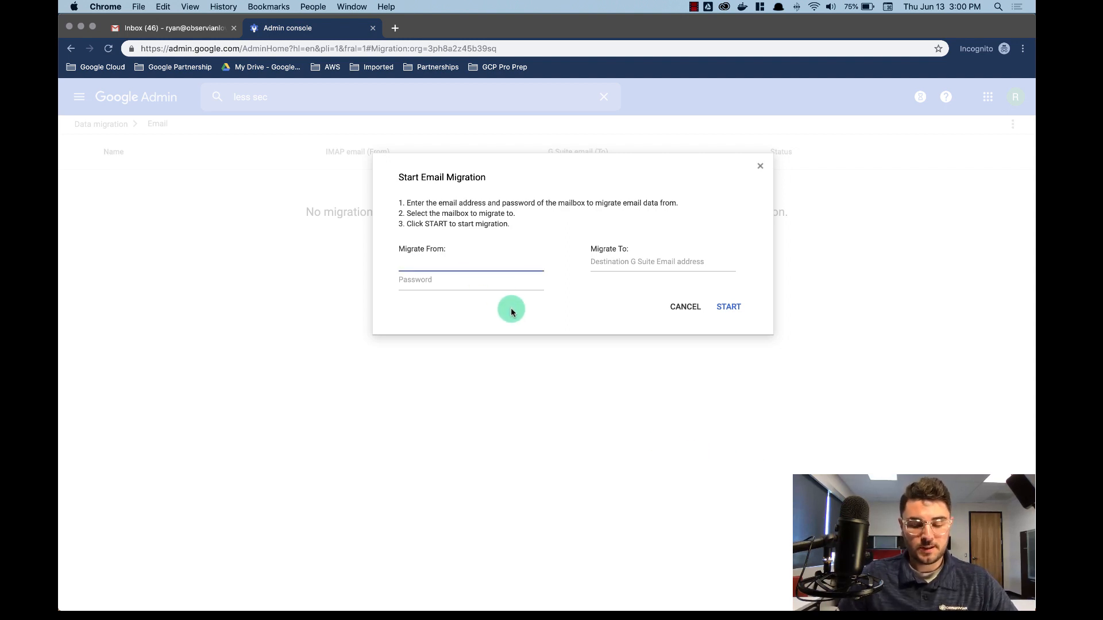
click(470, 261)
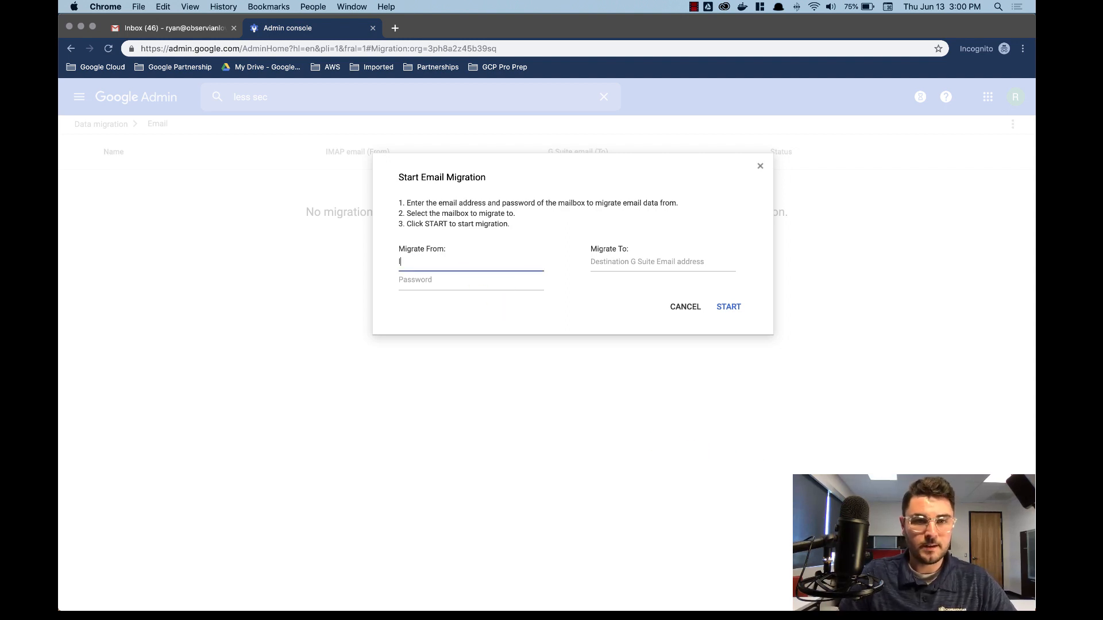
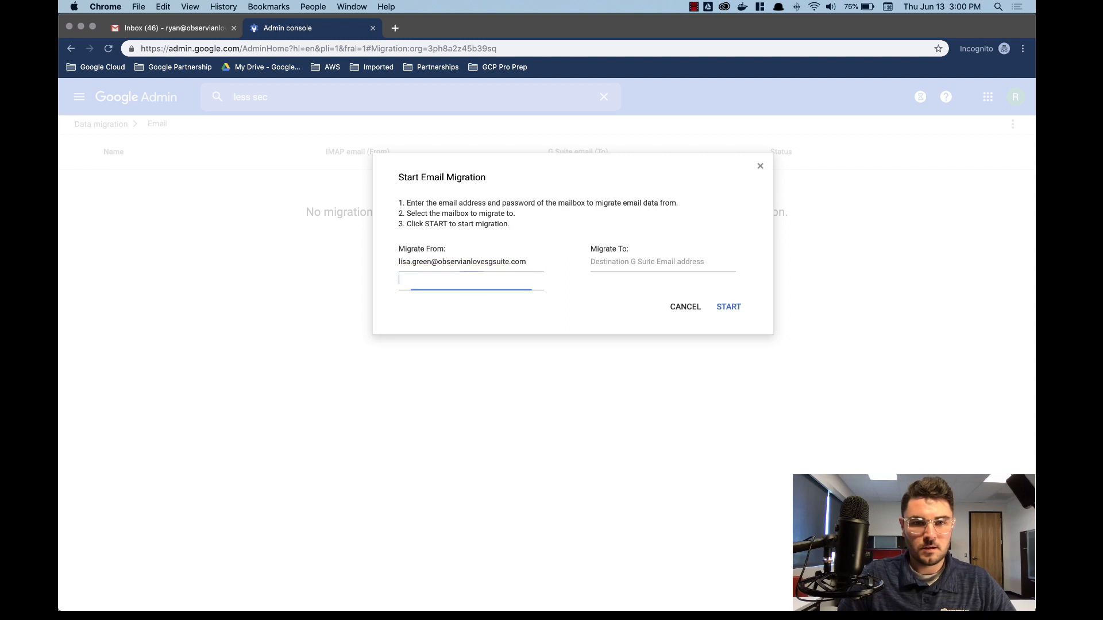
text(password)
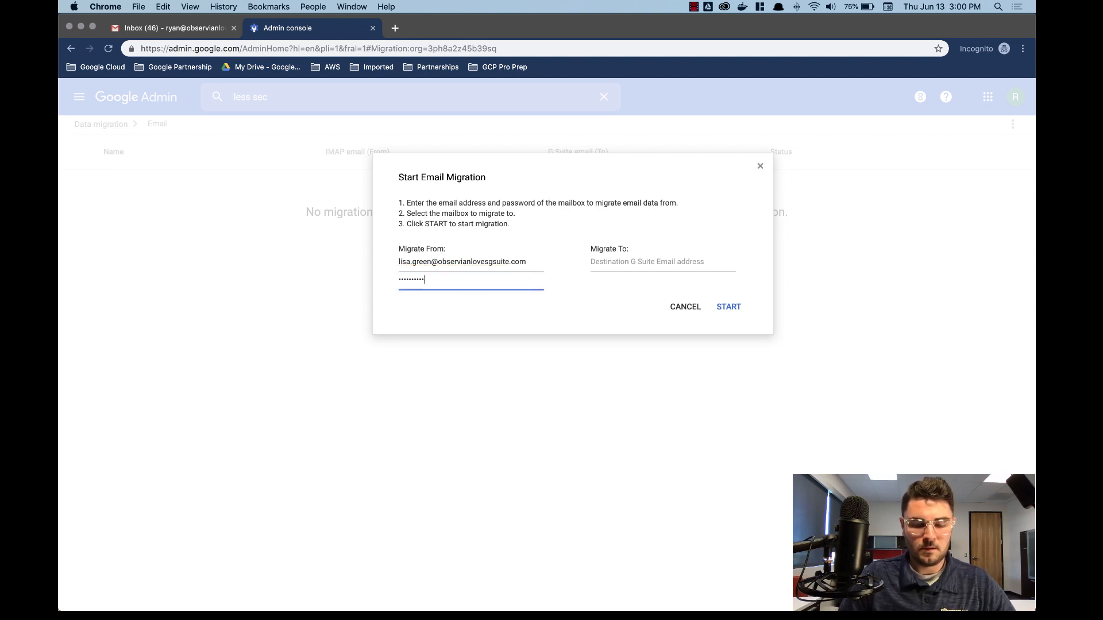
click(661, 261)
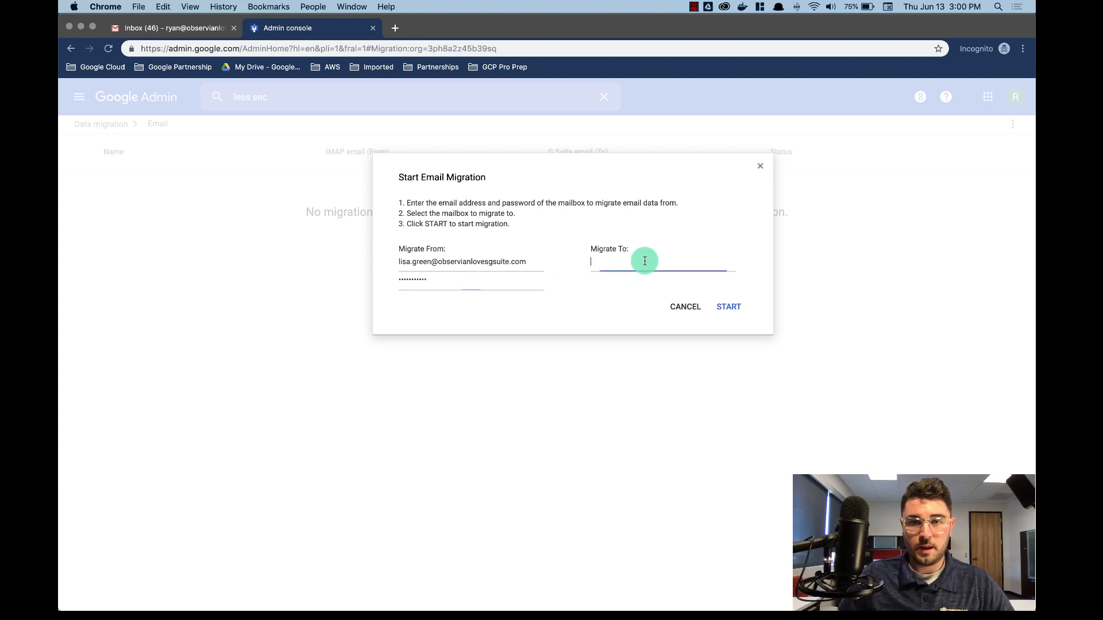
mouse_move(629, 309)
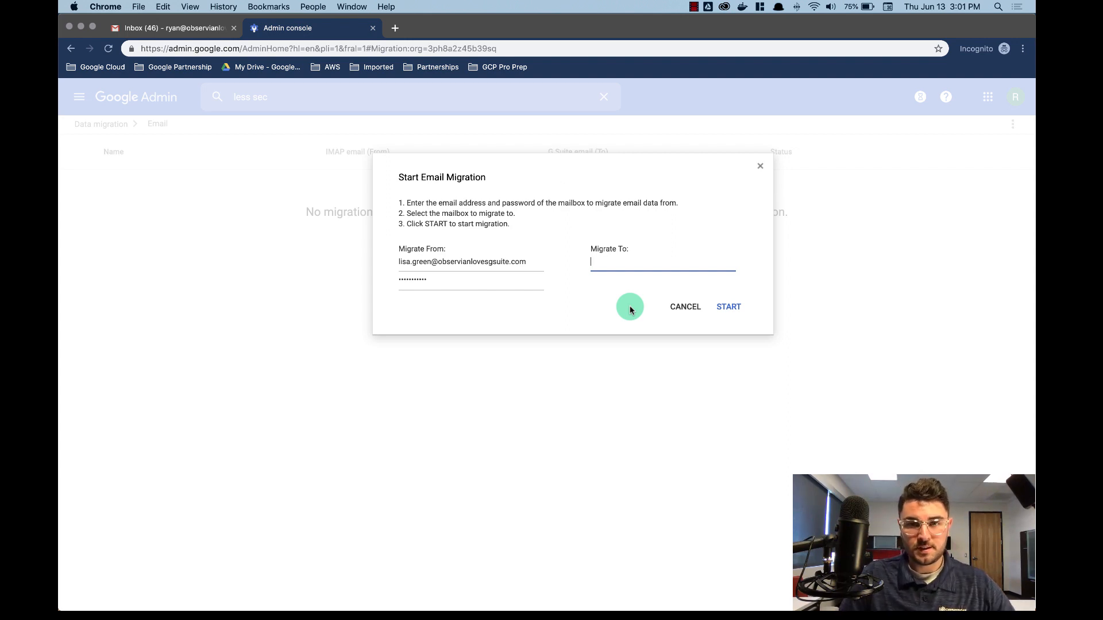
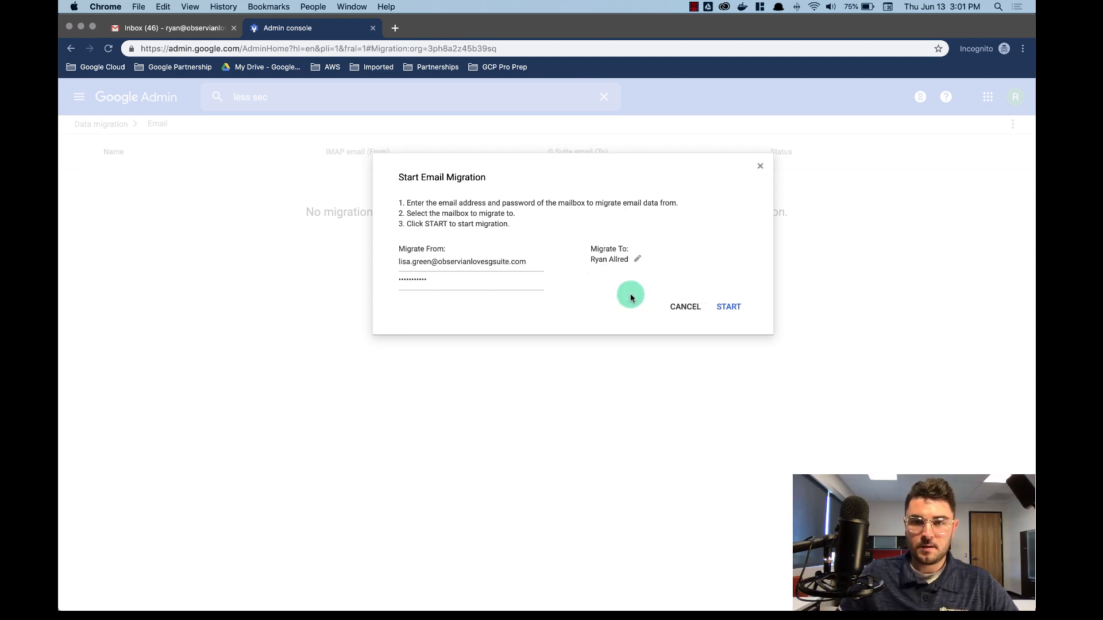
mouse_move(729, 306)
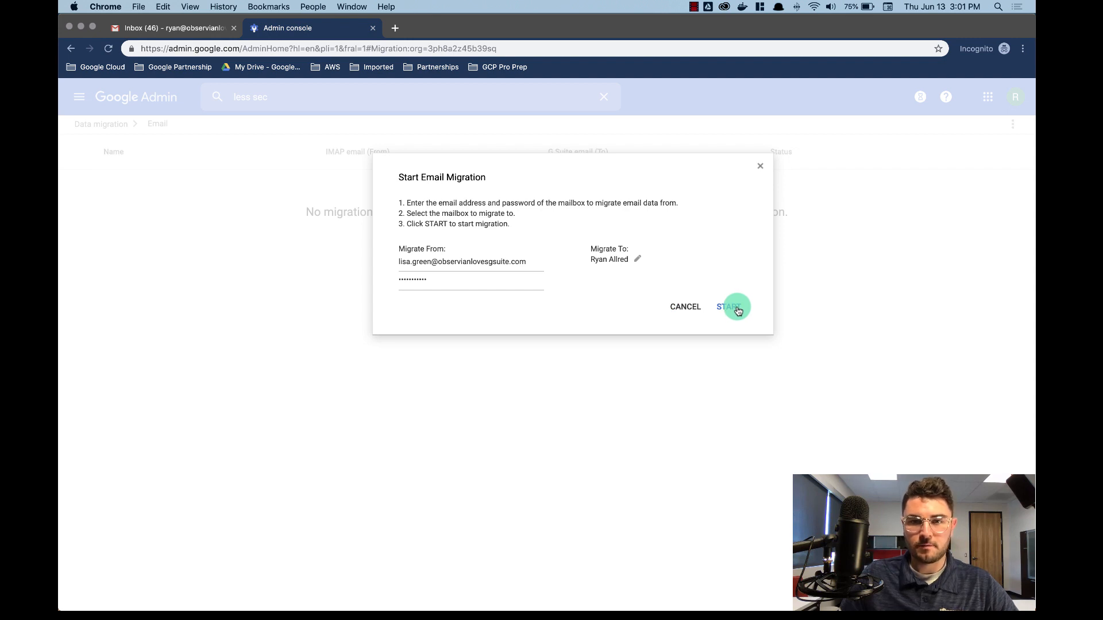
Start the migration, dismiss the Migration Started notice, and refresh the status twice.
click(730, 306)
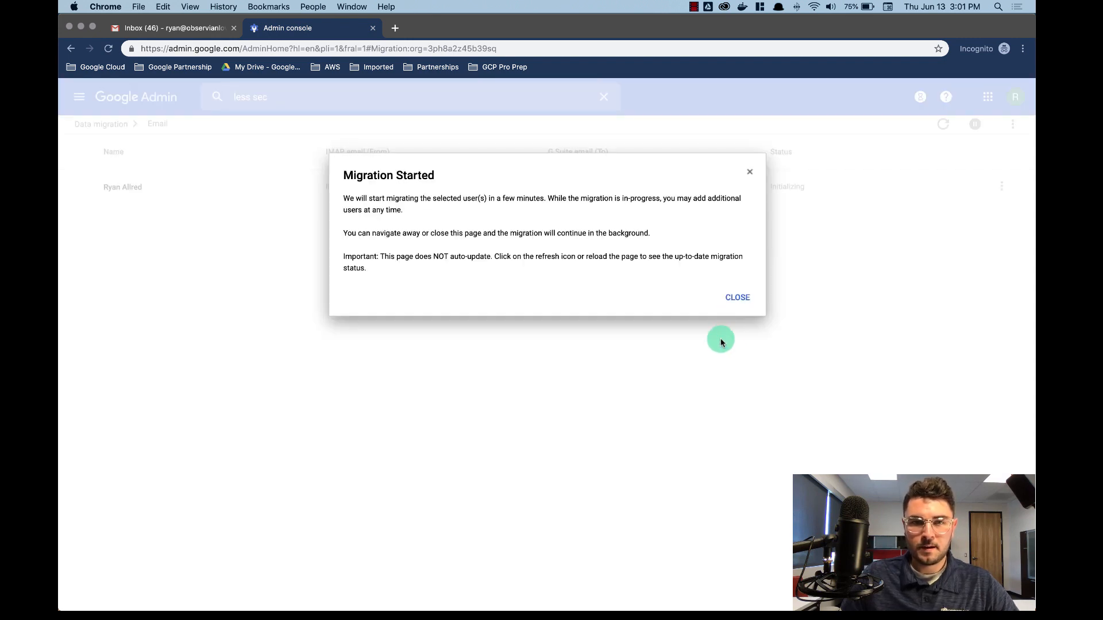
mouse_move(737, 297)
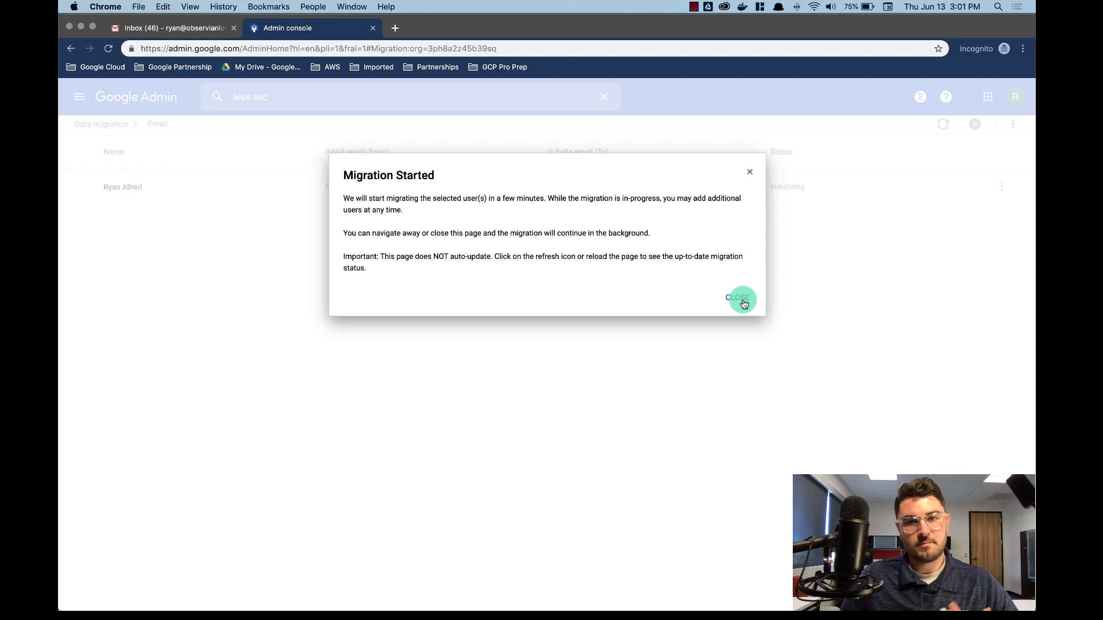
click(738, 297)
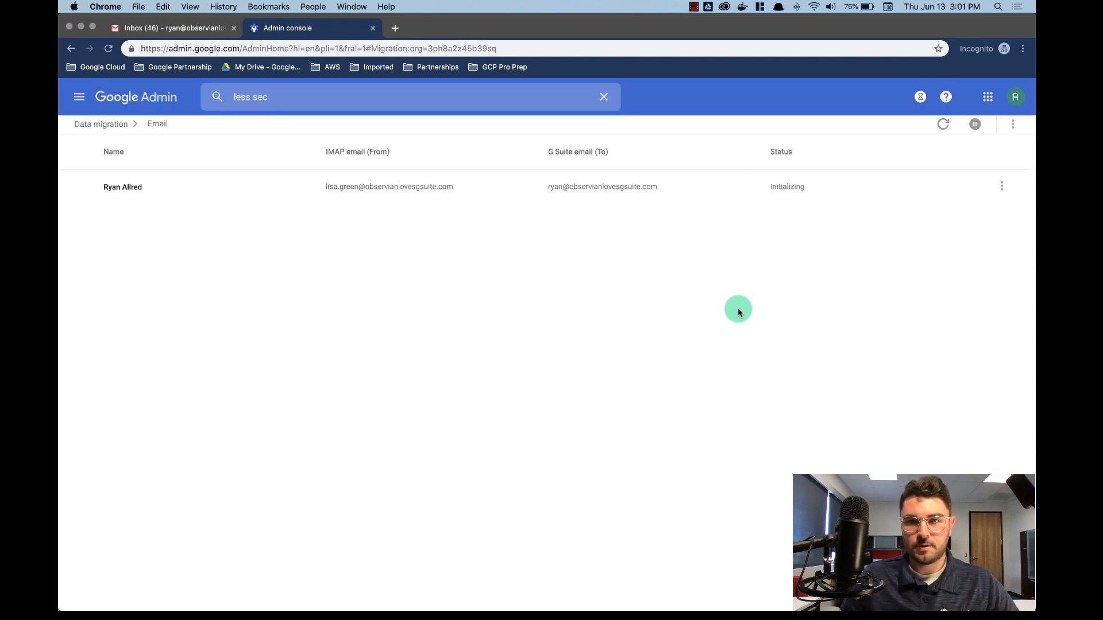
mouse_move(741, 292)
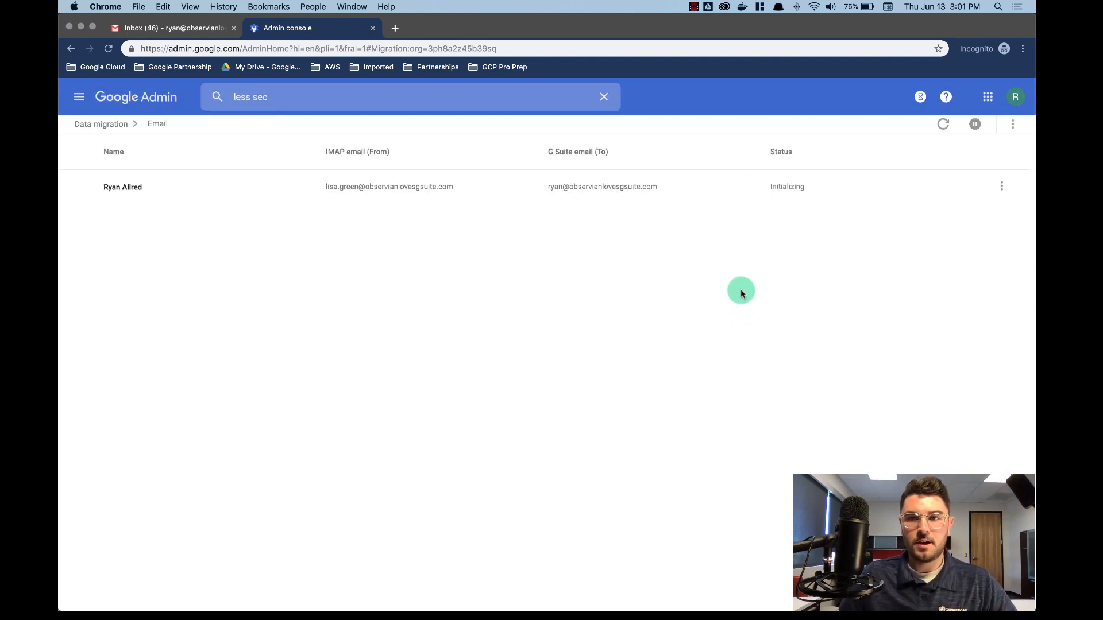
mouse_move(942, 130)
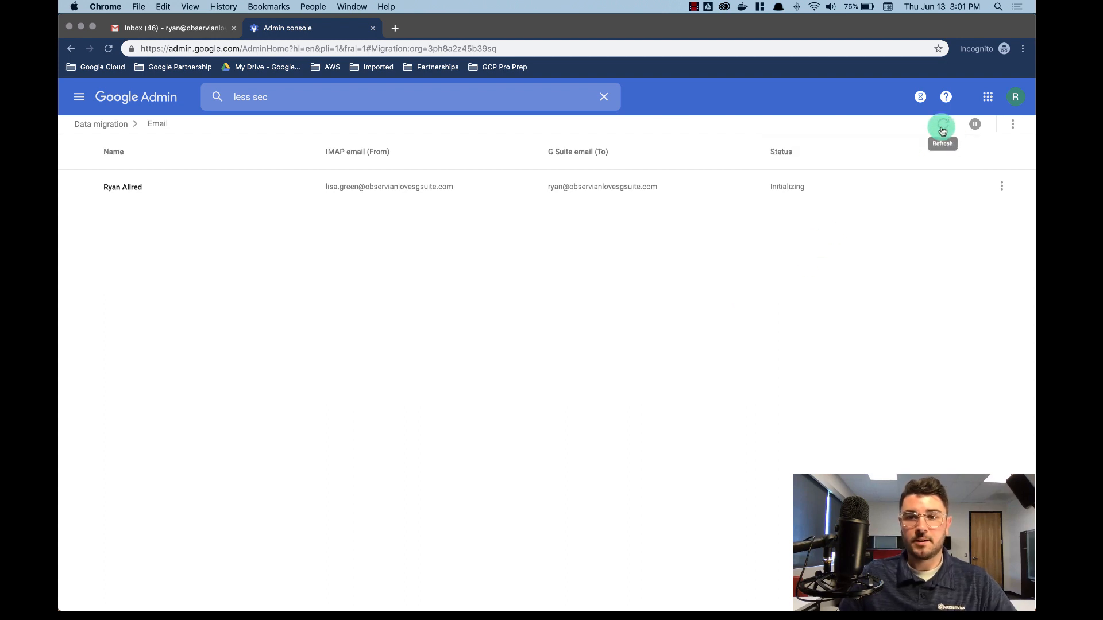
click(942, 125)
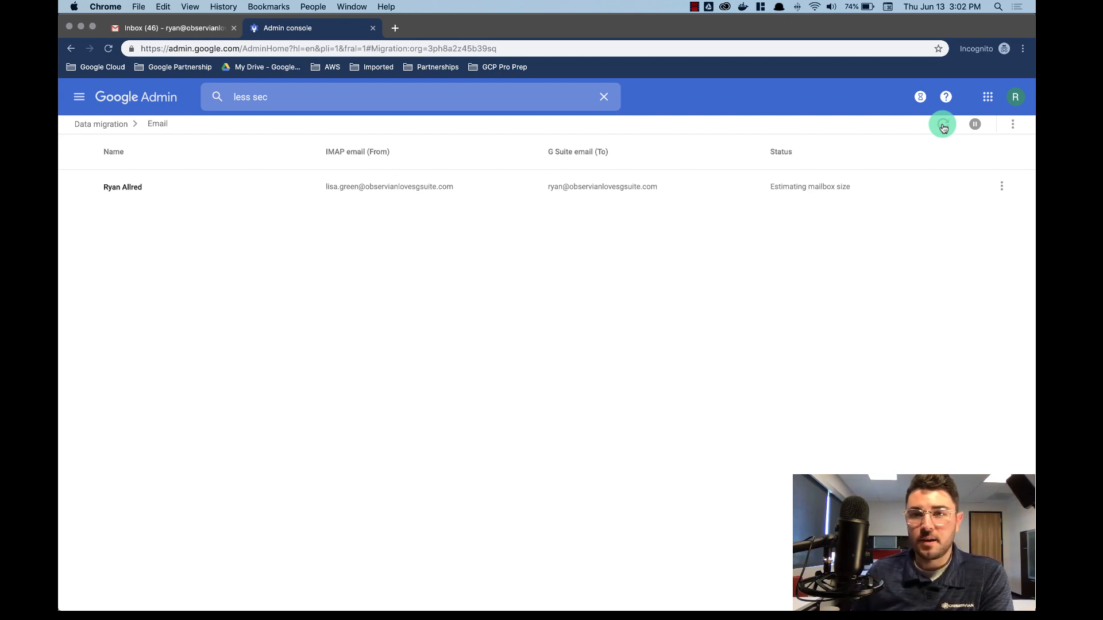
click(942, 124)
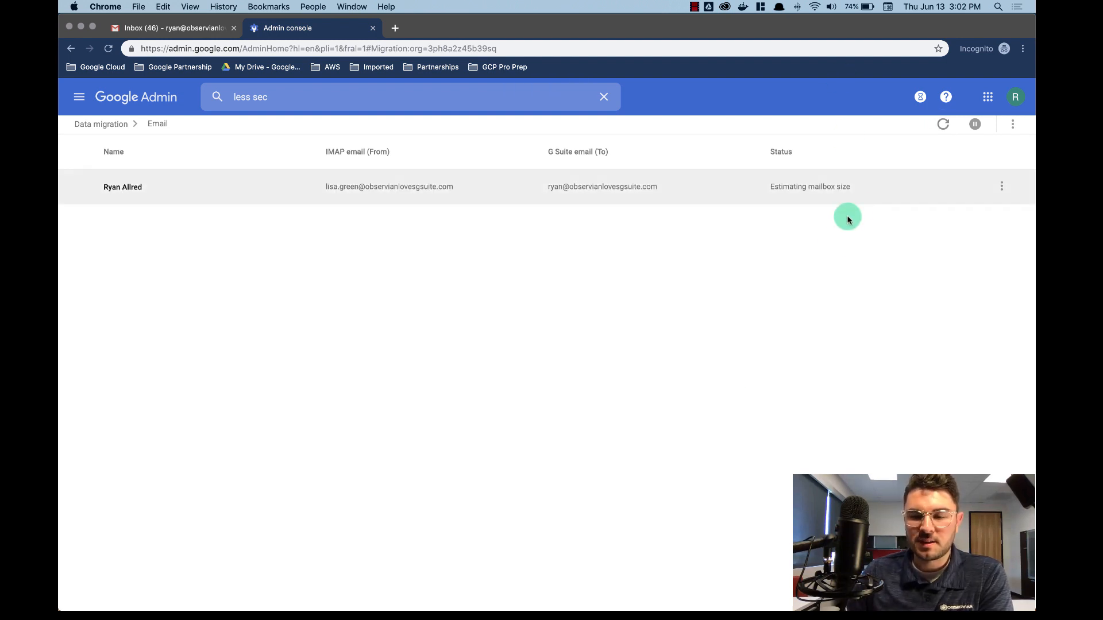
mouse_move(883, 266)
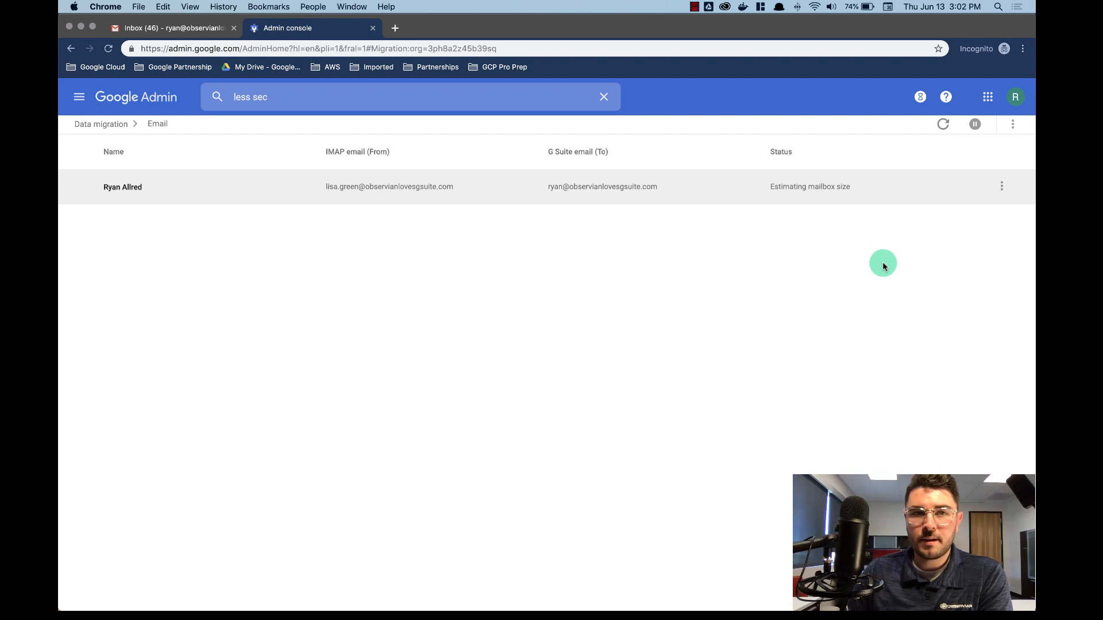
mouse_move(175, 28)
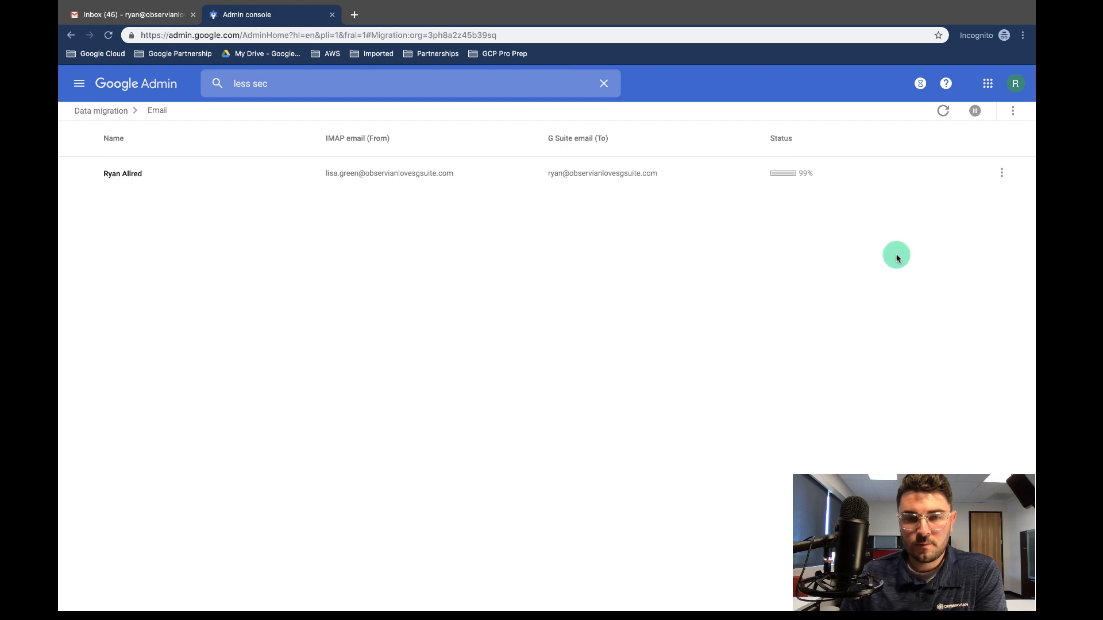
mouse_move(812, 175)
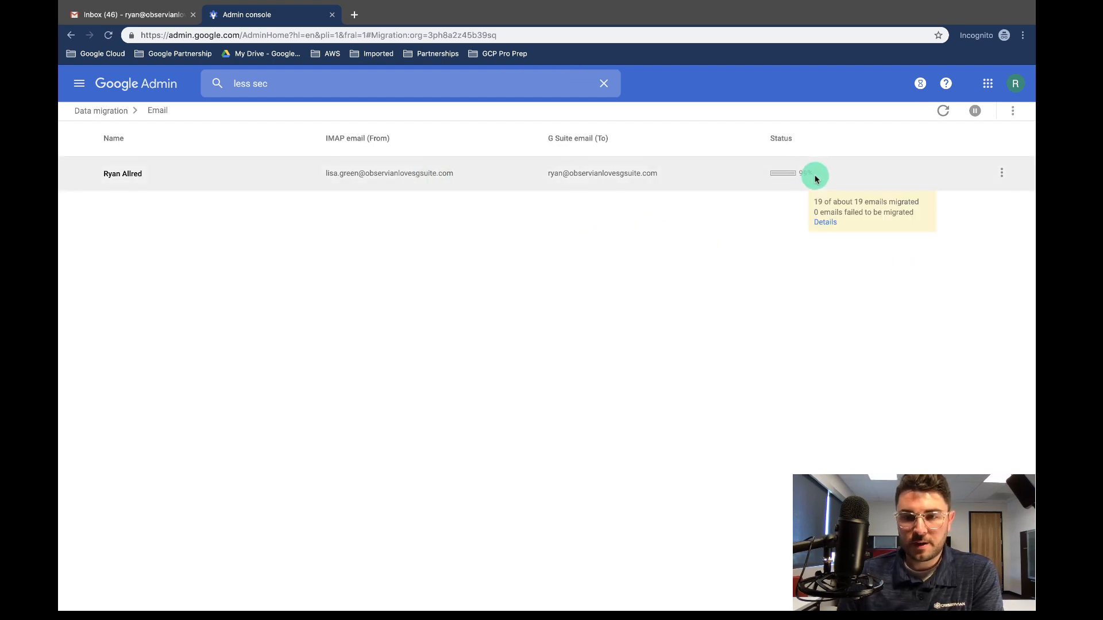
mouse_move(812, 175)
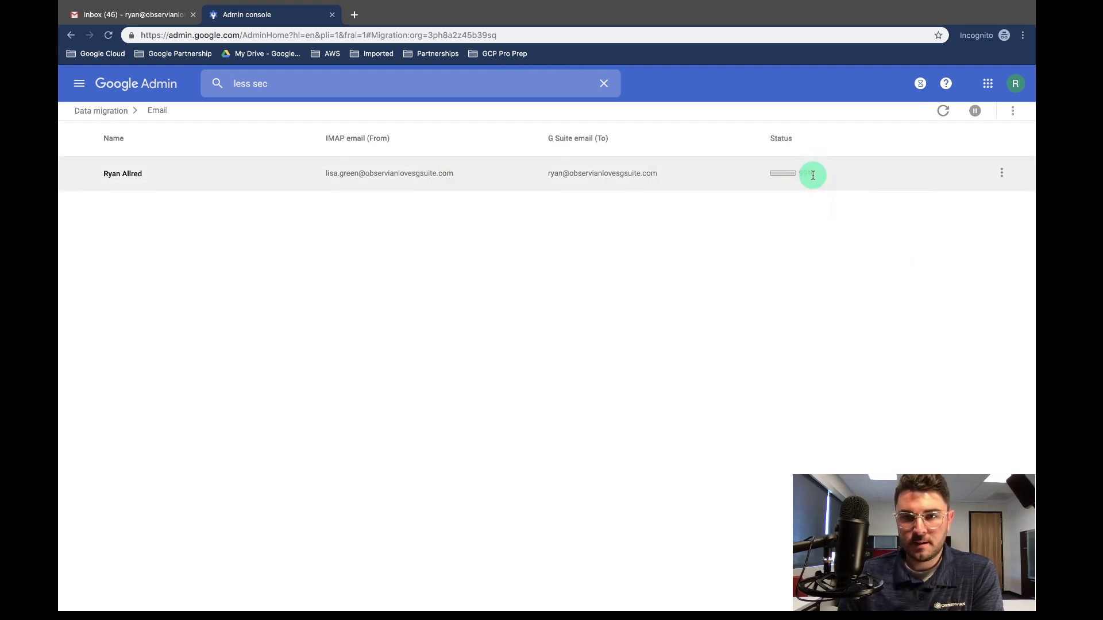
mouse_move(795, 173)
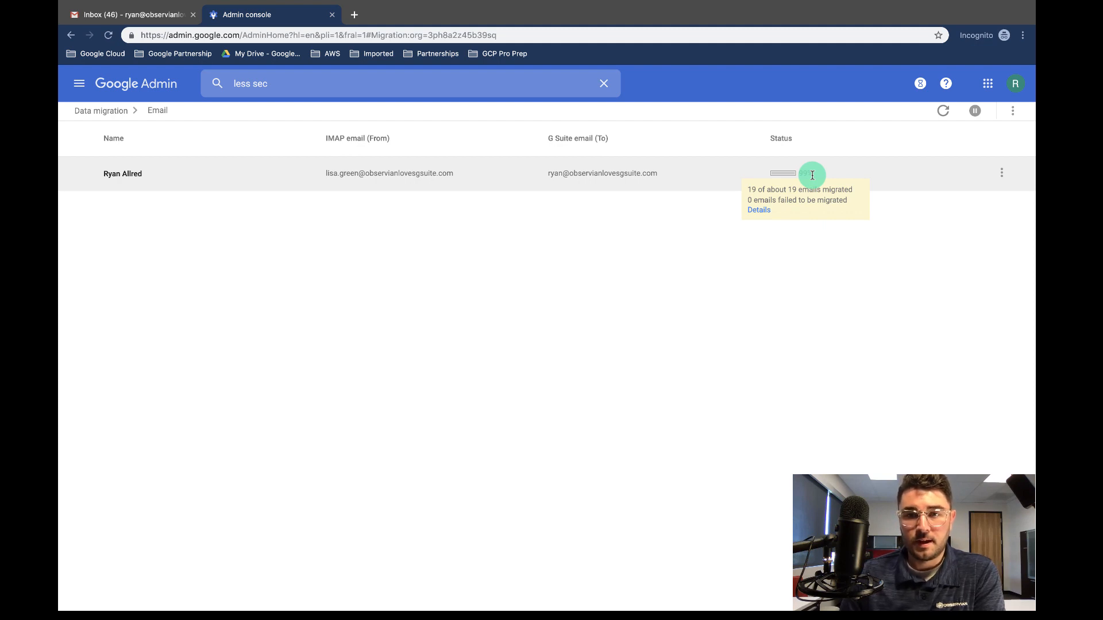
mouse_move(119, 4)
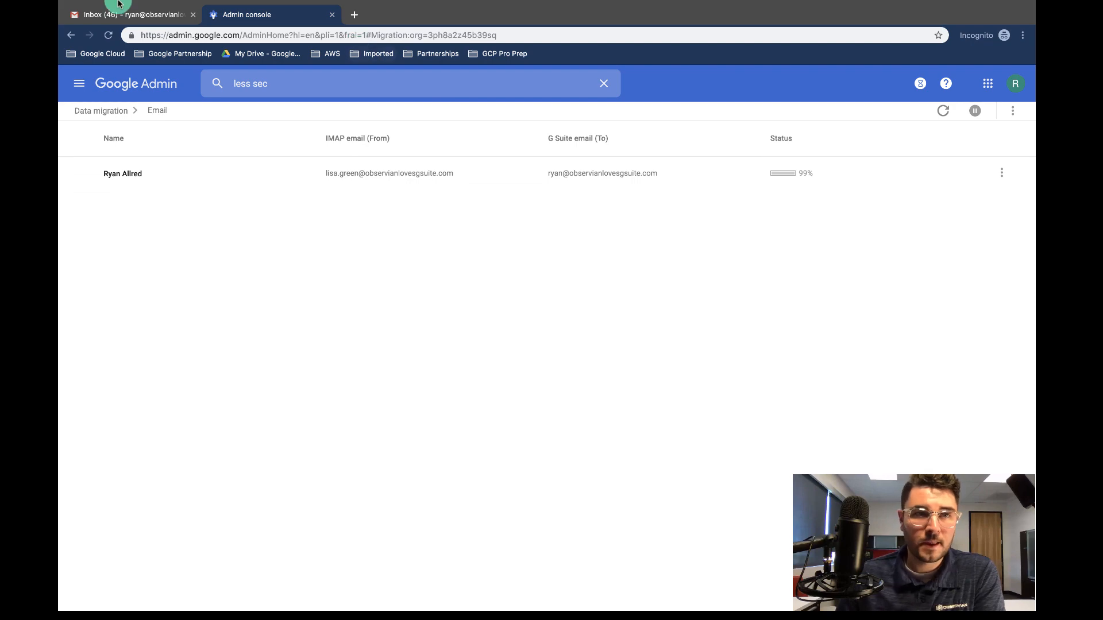
In Gmail, open the migrated Security alert email and return to the 20 search results.
click(126, 14)
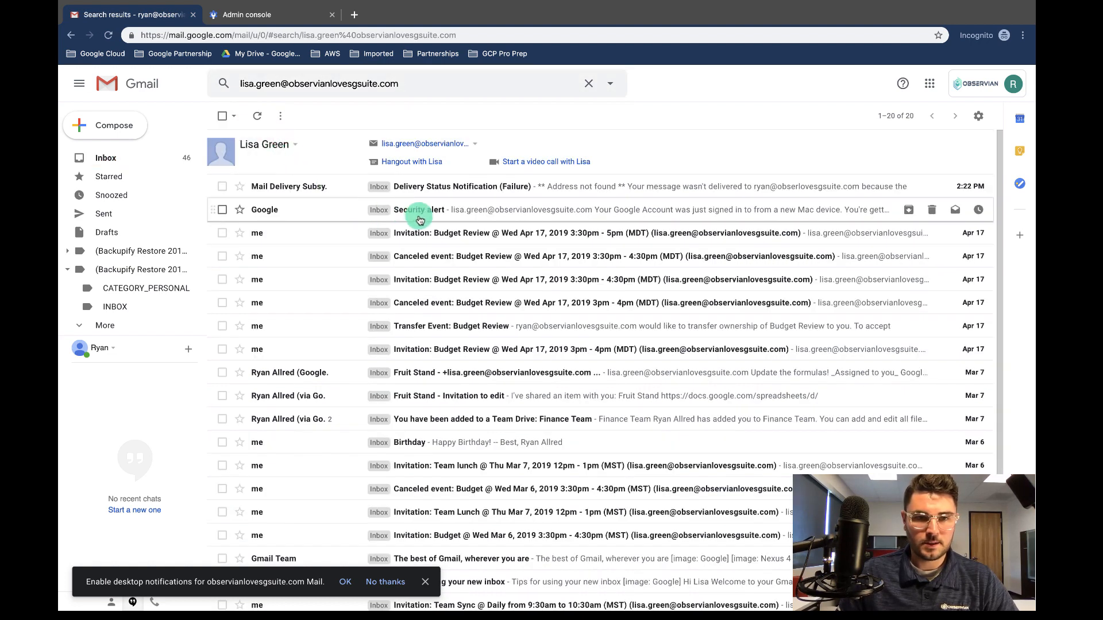
click(420, 209)
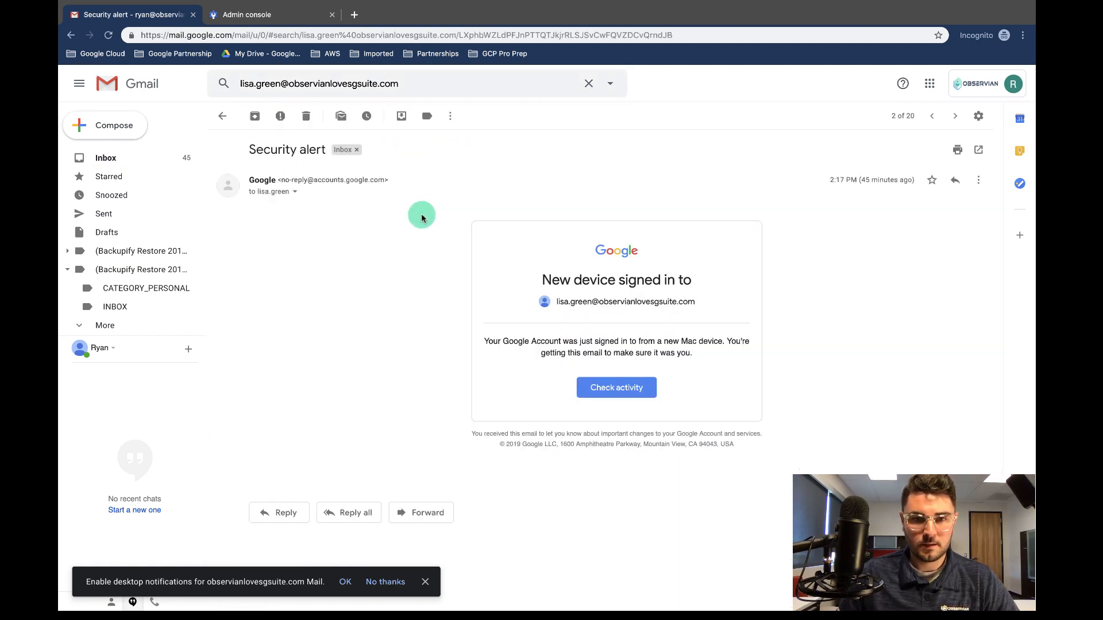
mouse_move(323, 194)
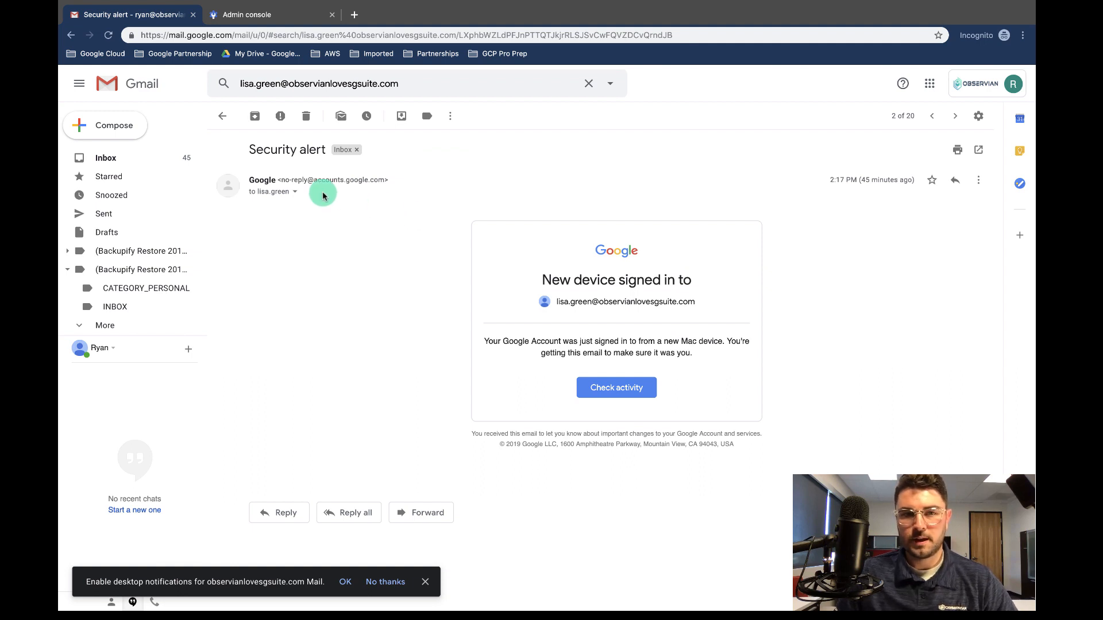
mouse_move(254, 191)
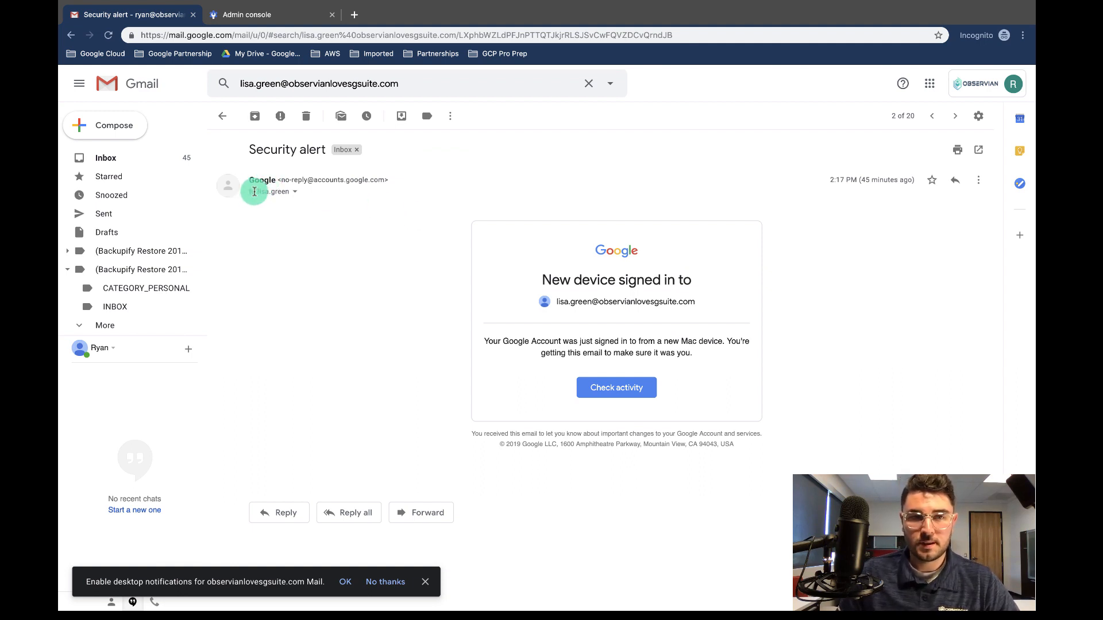
mouse_move(294, 191)
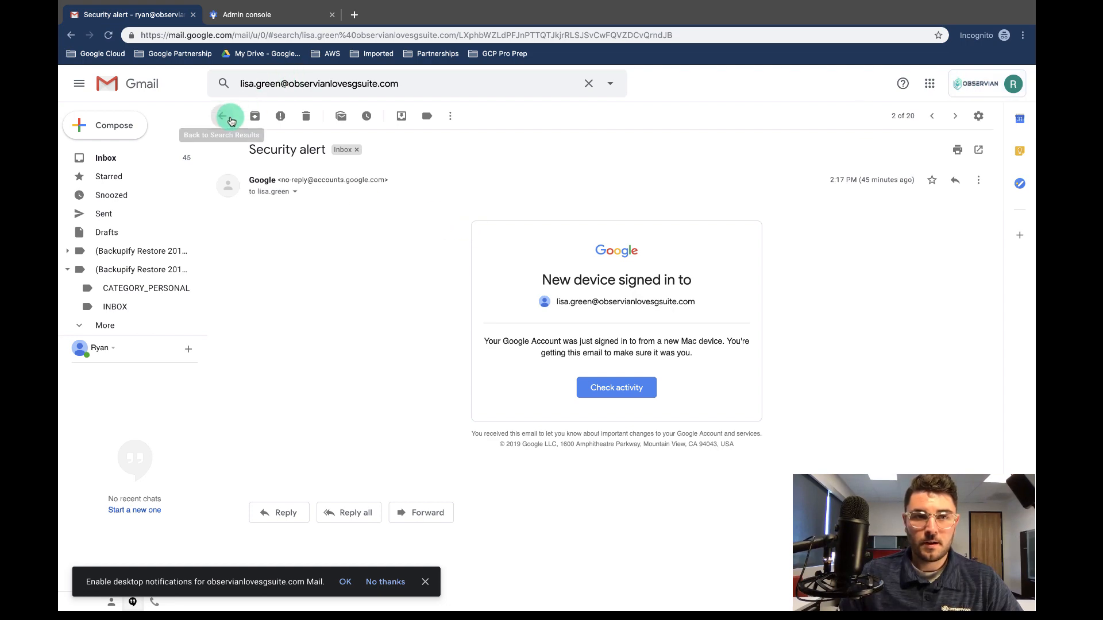
click(228, 115)
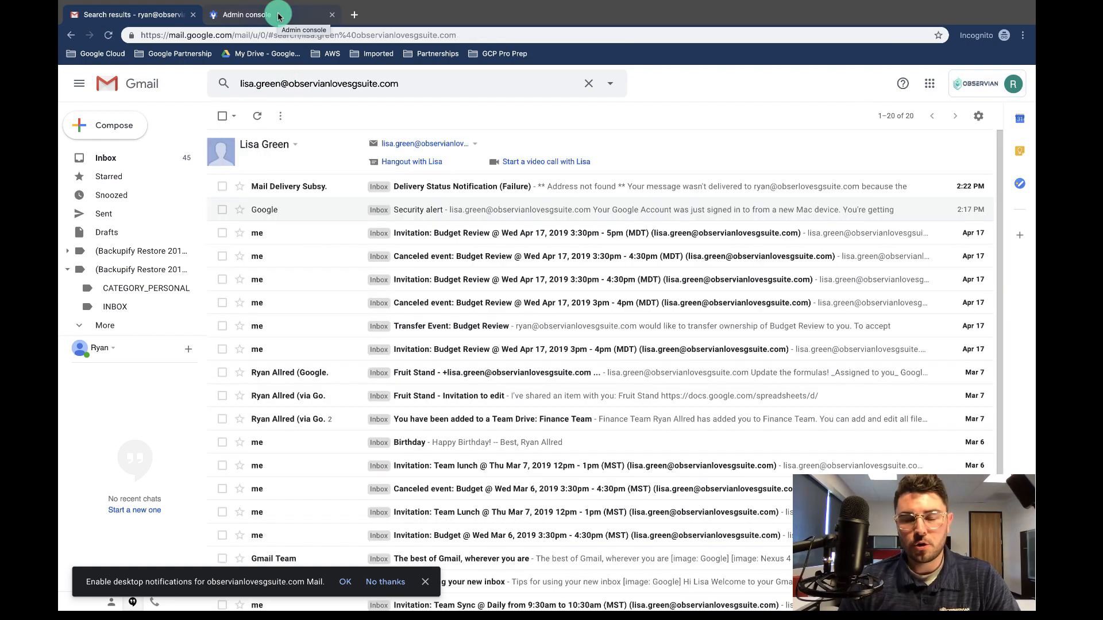